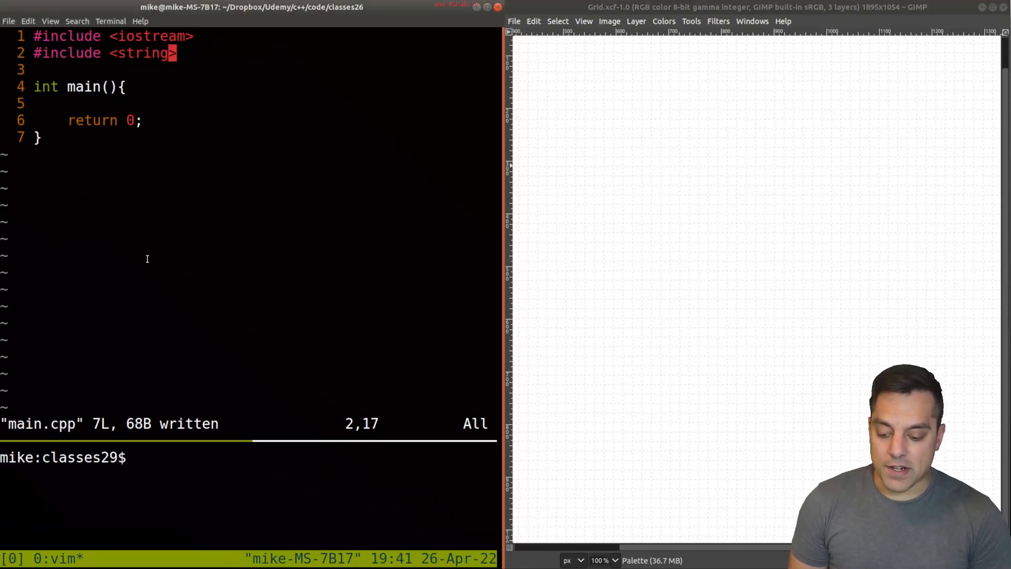
Open a new line and create an empty GameState struct body above main
key("o")
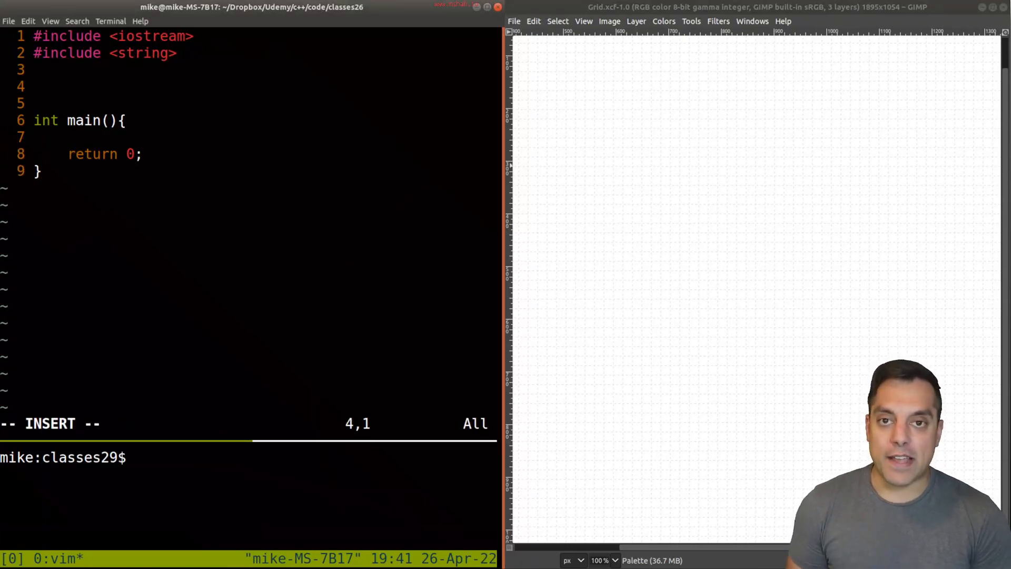
type("struct")
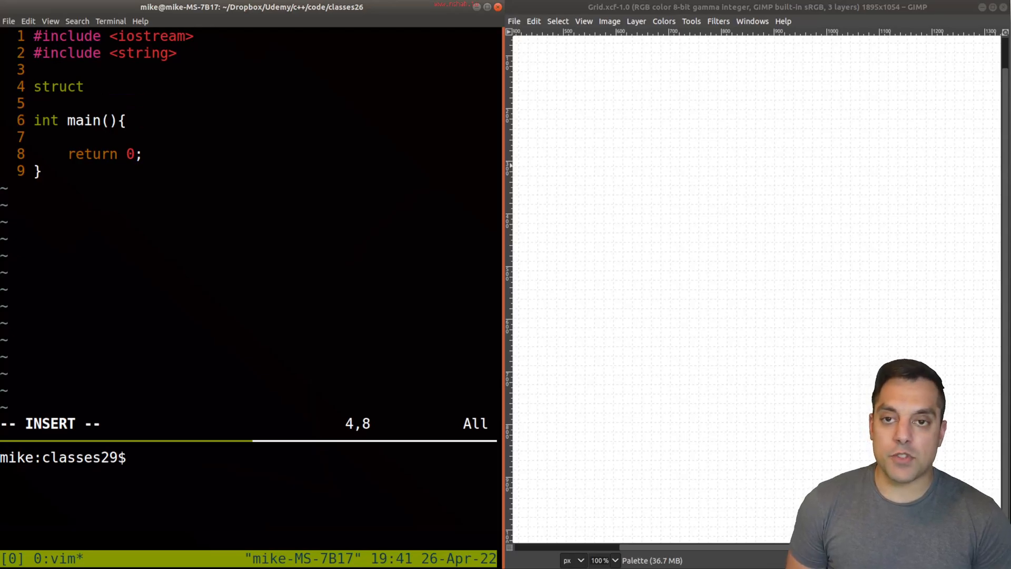
type("G")
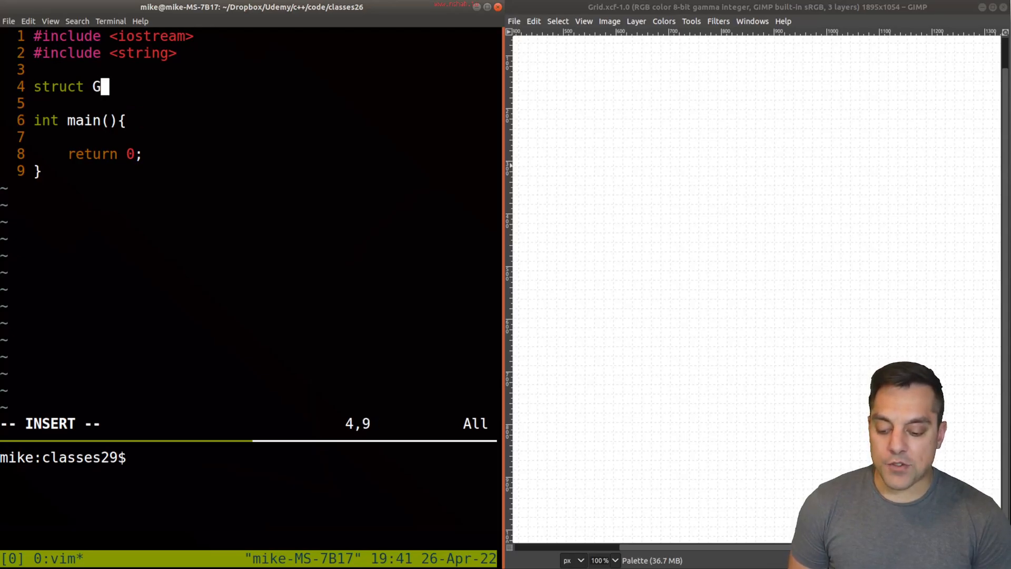
type("ameState{")
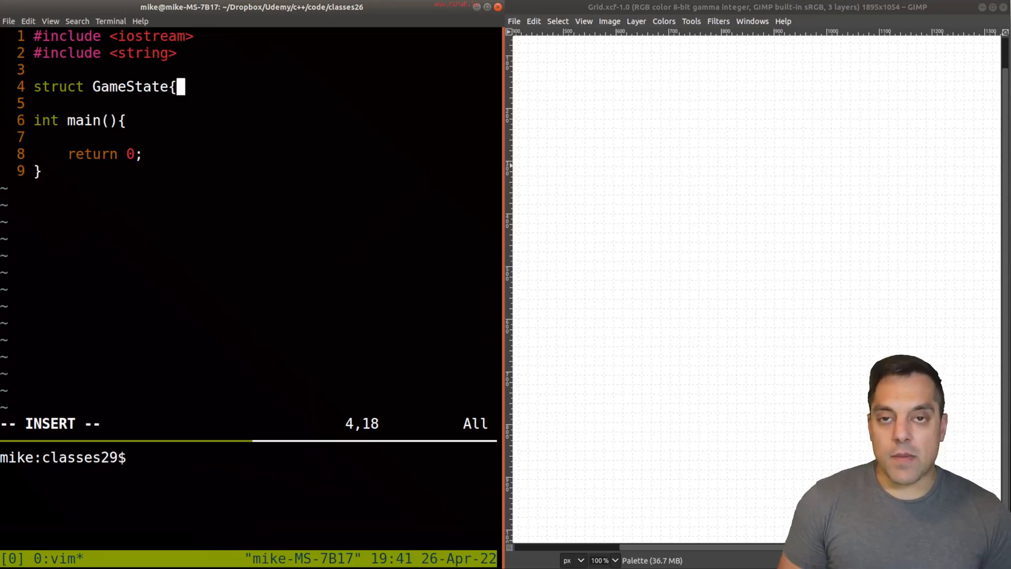
key("Return")
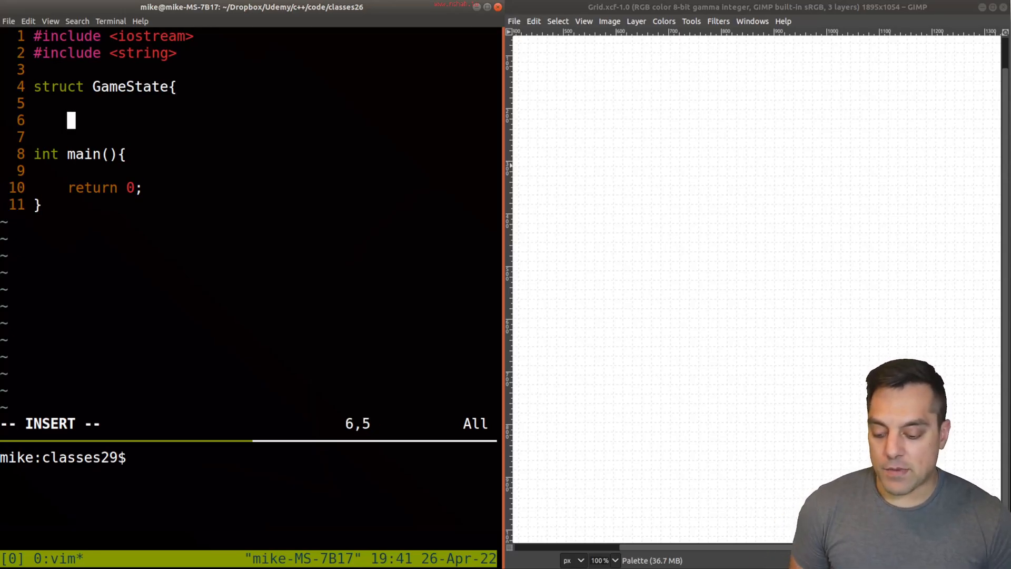
type("};")
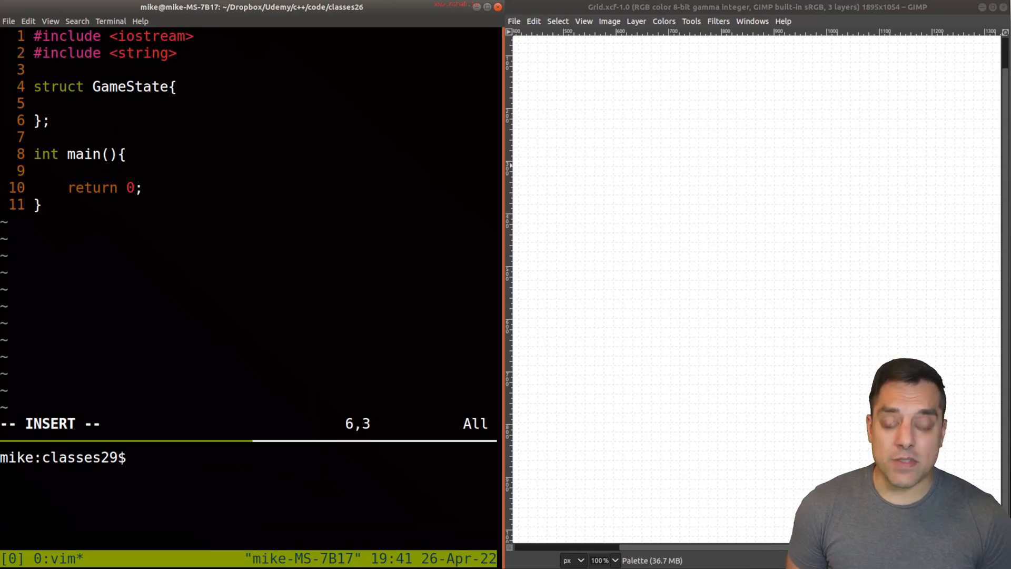
Add the members bool checkpoint, float score and short numberOfPlayers
type("bo")
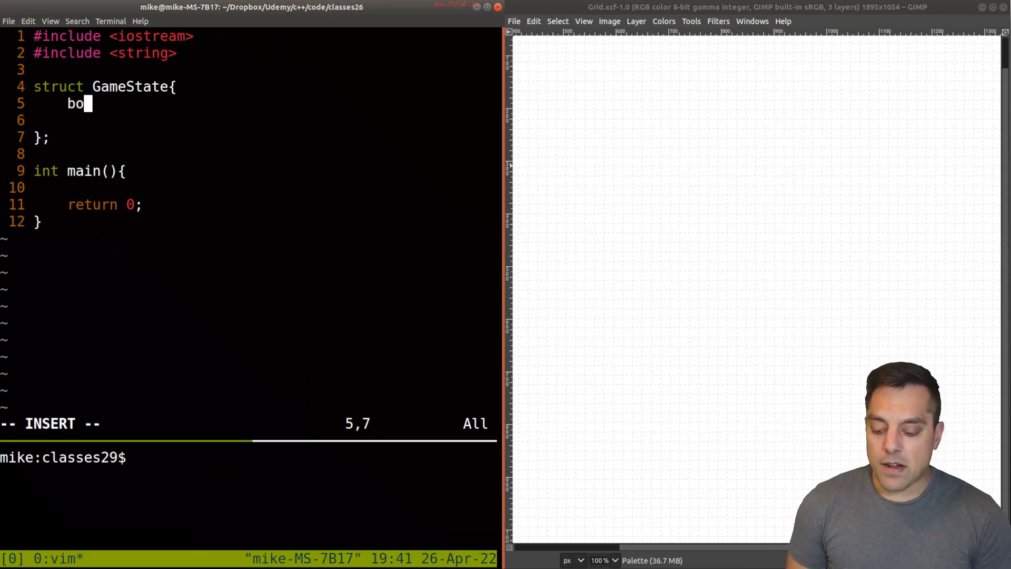
type("ol checkpoint;")
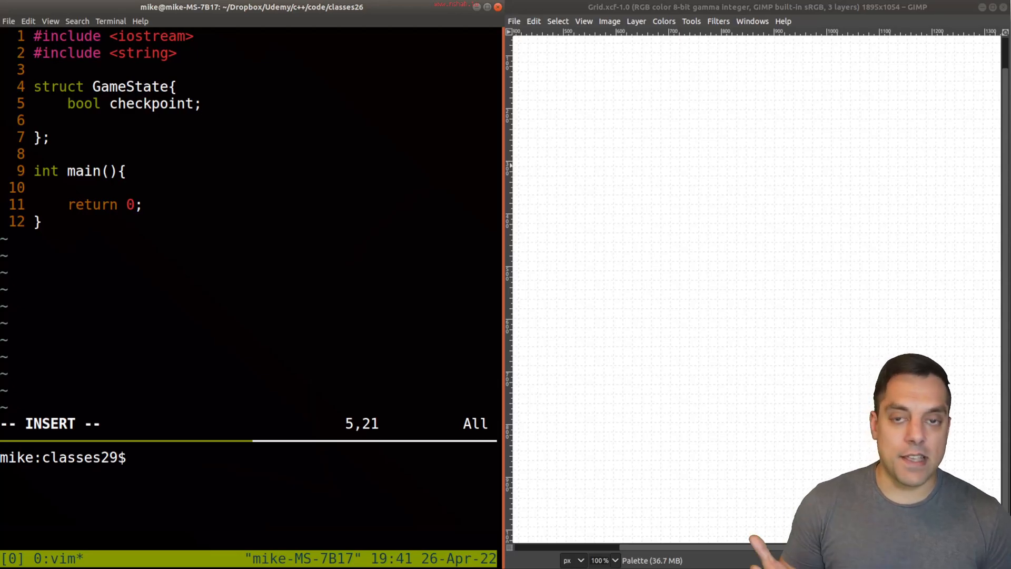
type("float")
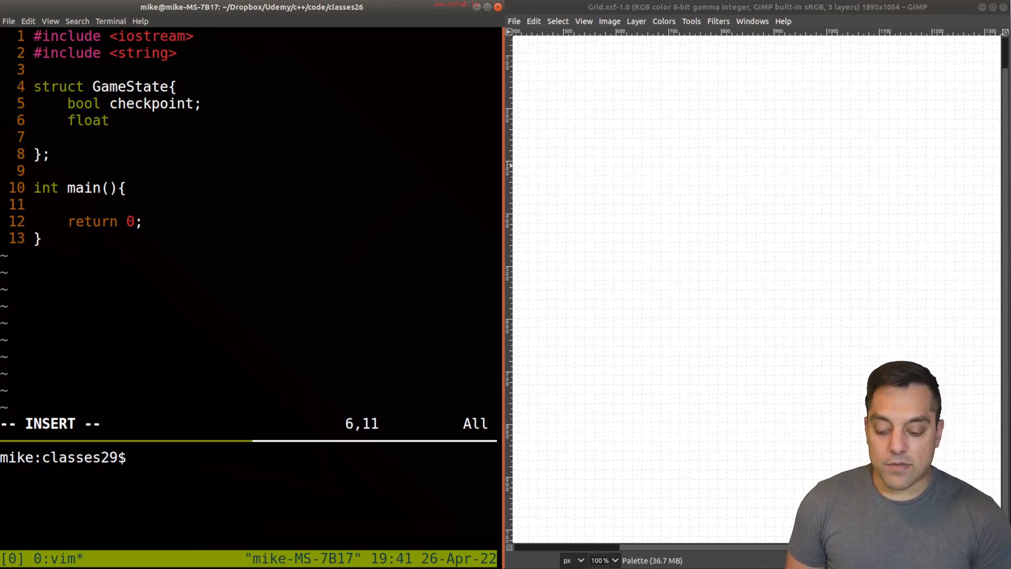
type("score;")
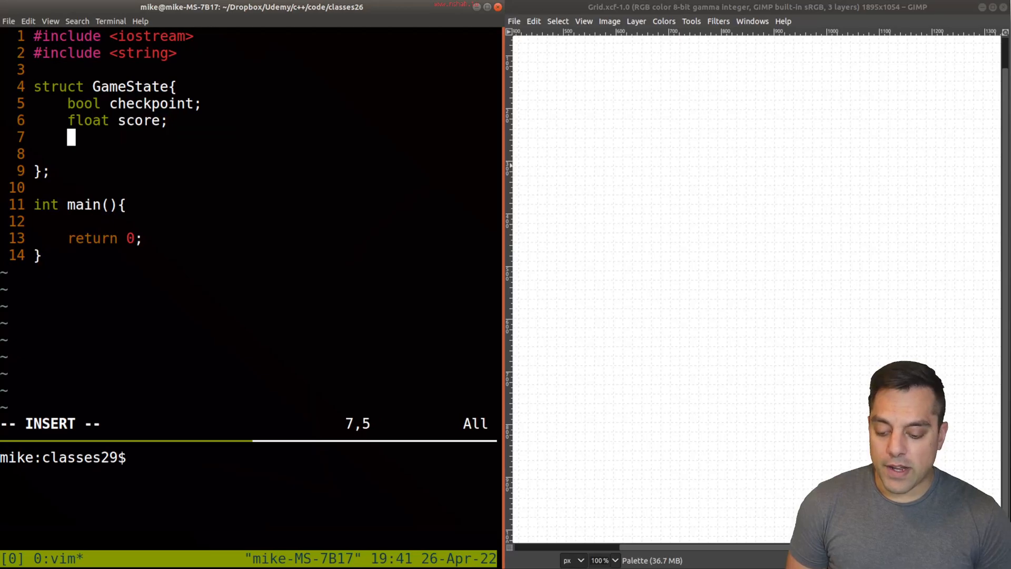
type("short")
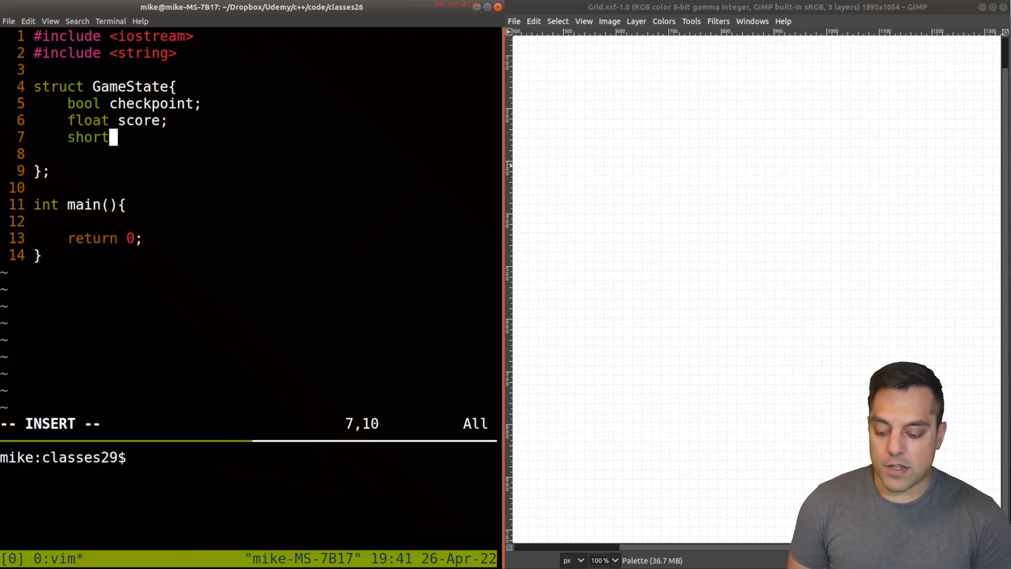
type("num")
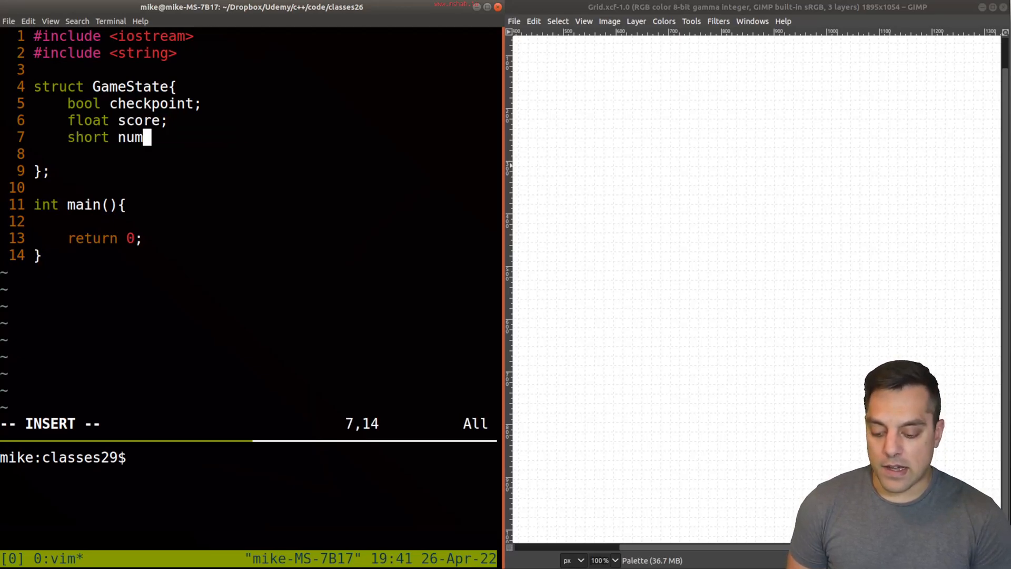
type("berOfPlayer")
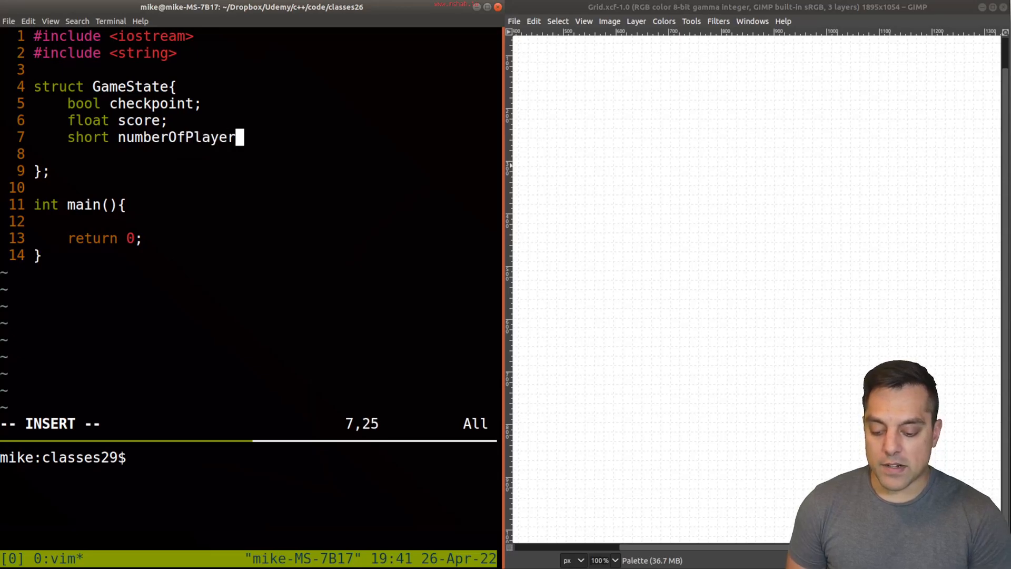
type("s;")
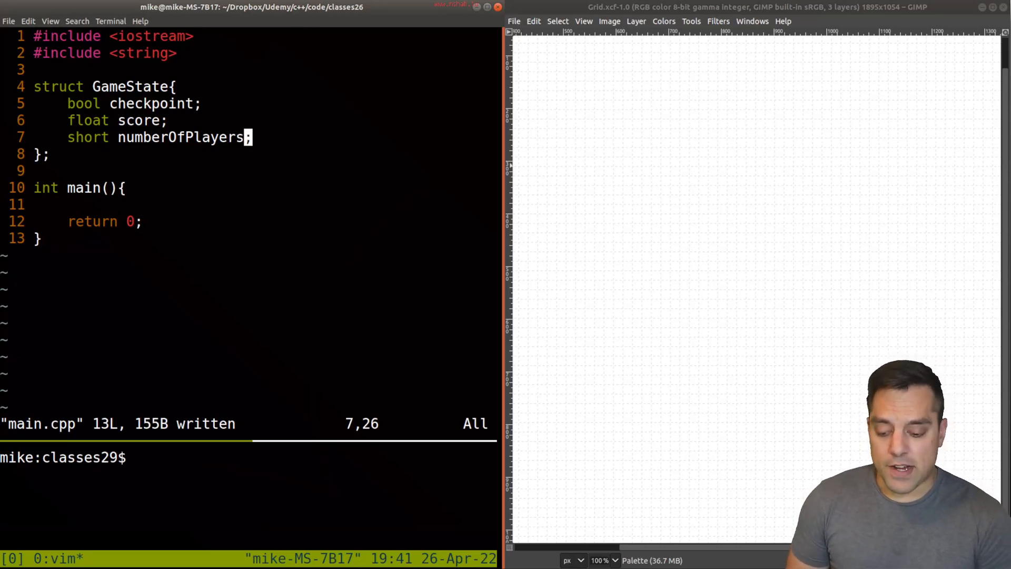
mouse_move(580, 77)
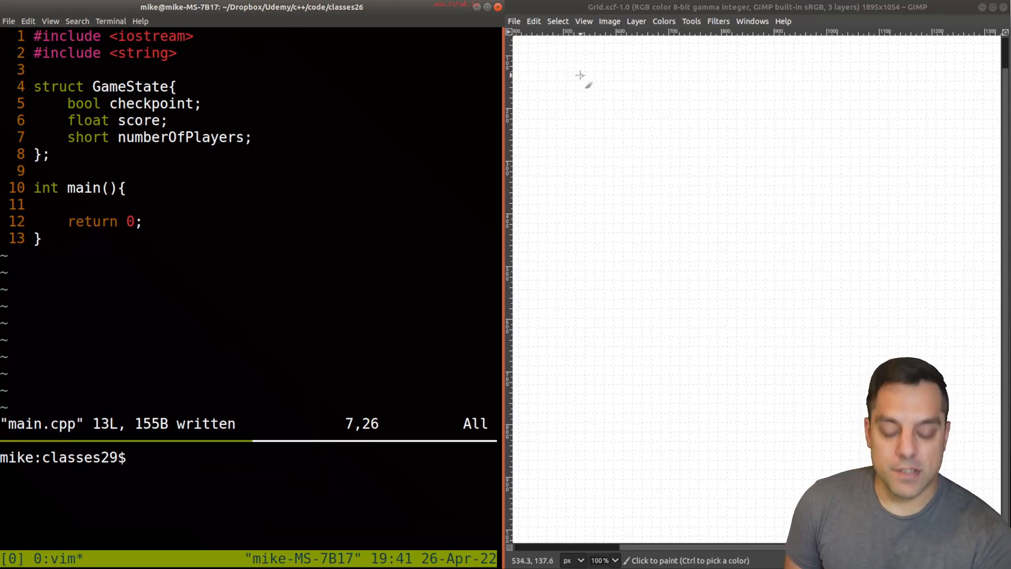
Paint a 'Game State' label and a box on the grid canvas
left_click_drag(568, 90, 619, 78)
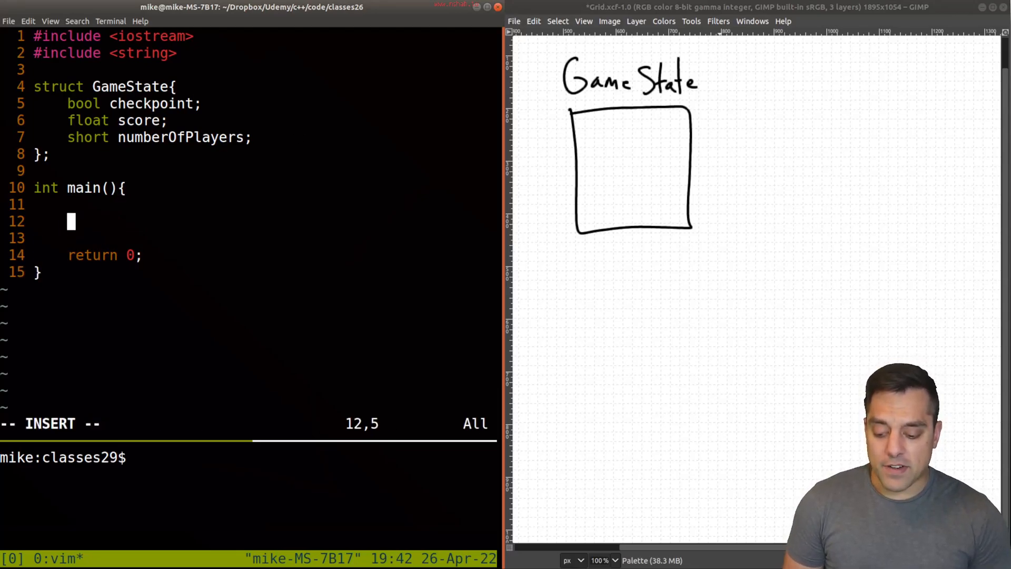
Declare GameState gs and print sizeof(gs.checkpoint) and sizeof(gs.score) with std::cout
type("std::")
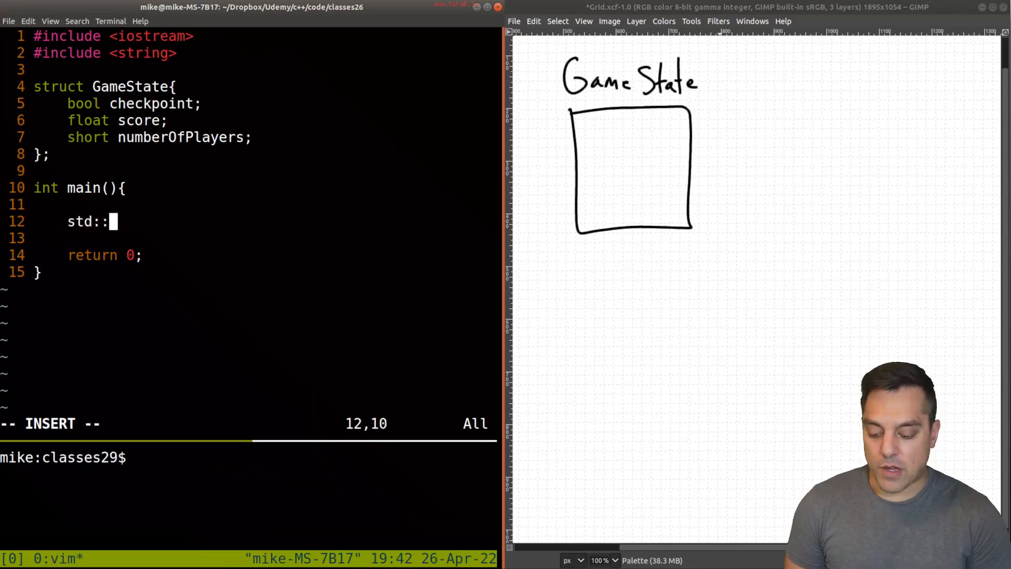
type("cout <<")
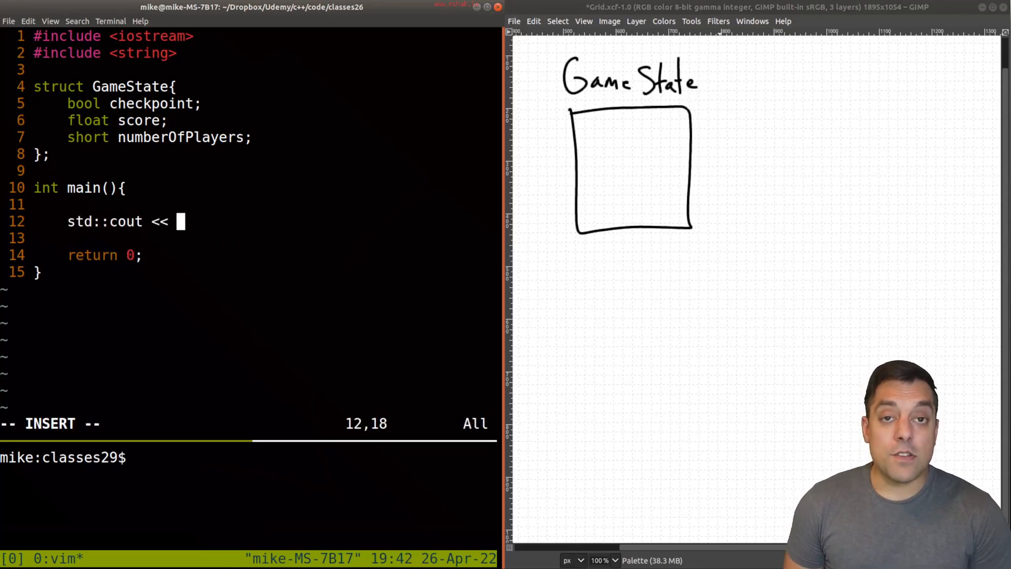
type("sizeof")
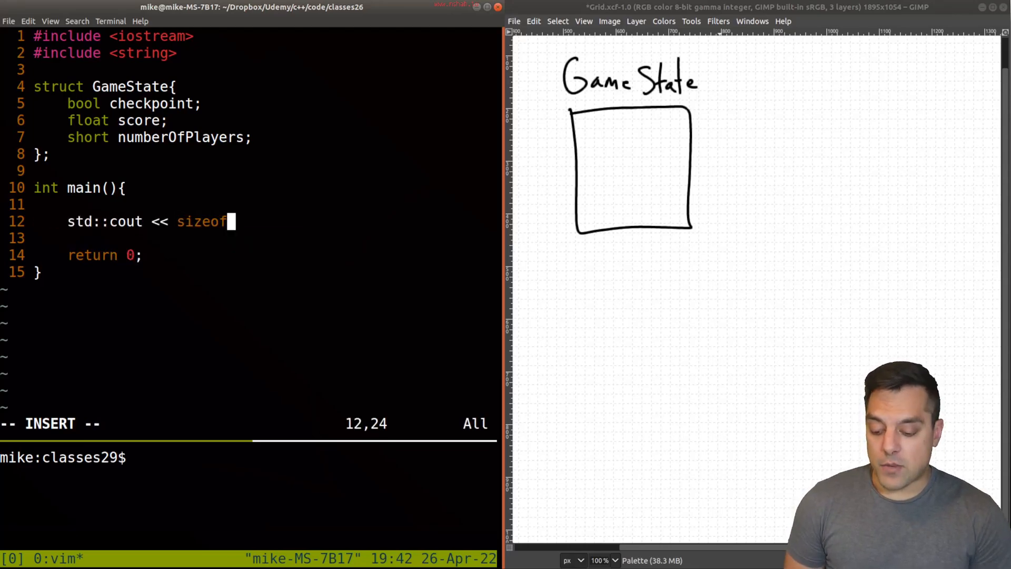
type("Gam")
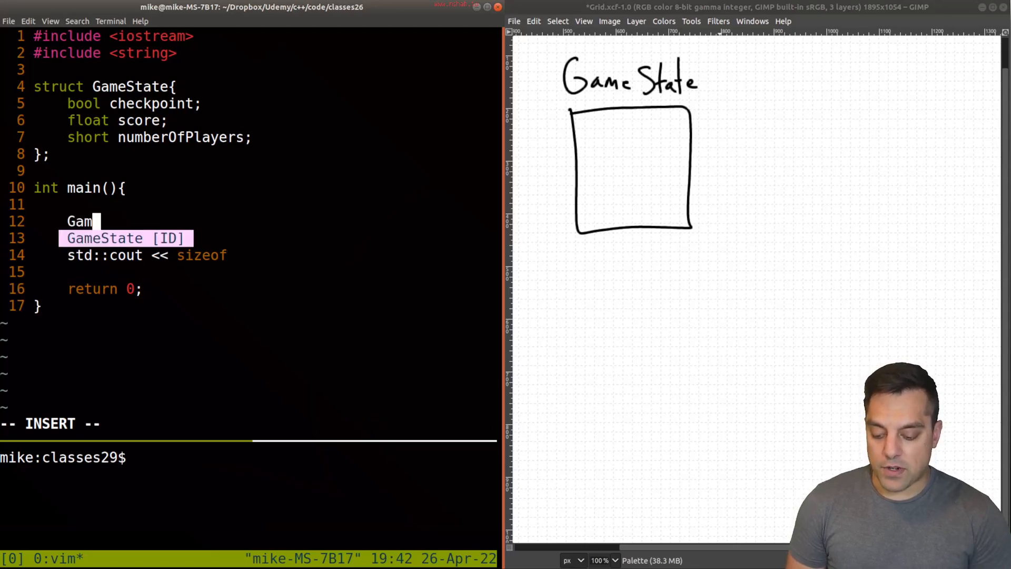
type("eState gs;")
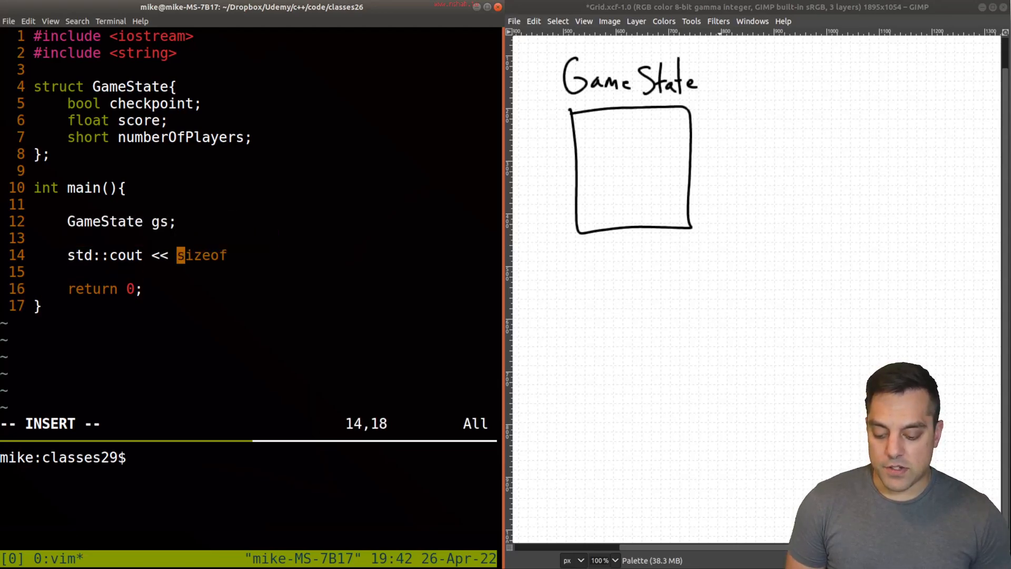
type("(gs.")
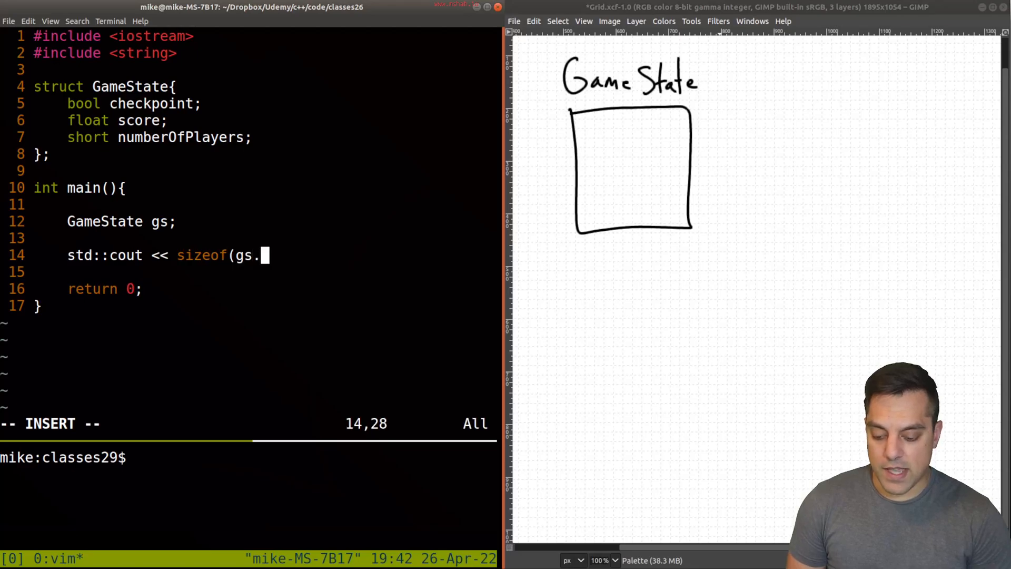
type("checkpoint")
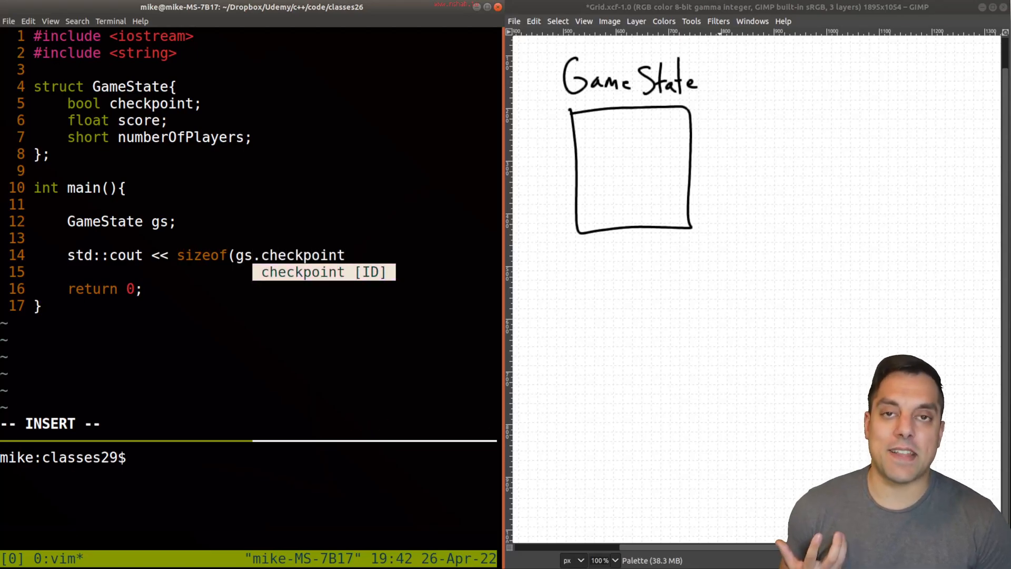
type(") << std:")
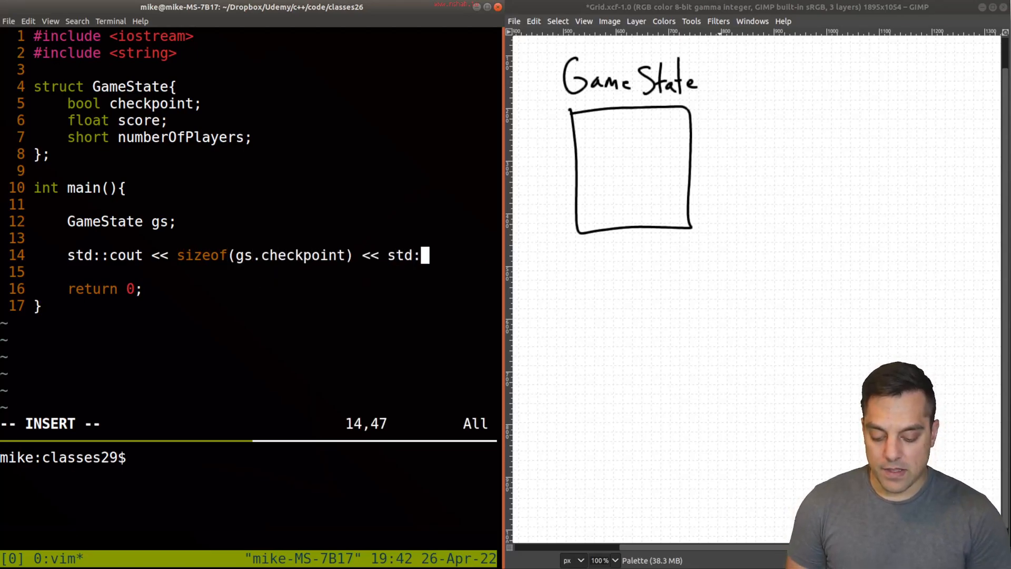
type(":endl;")
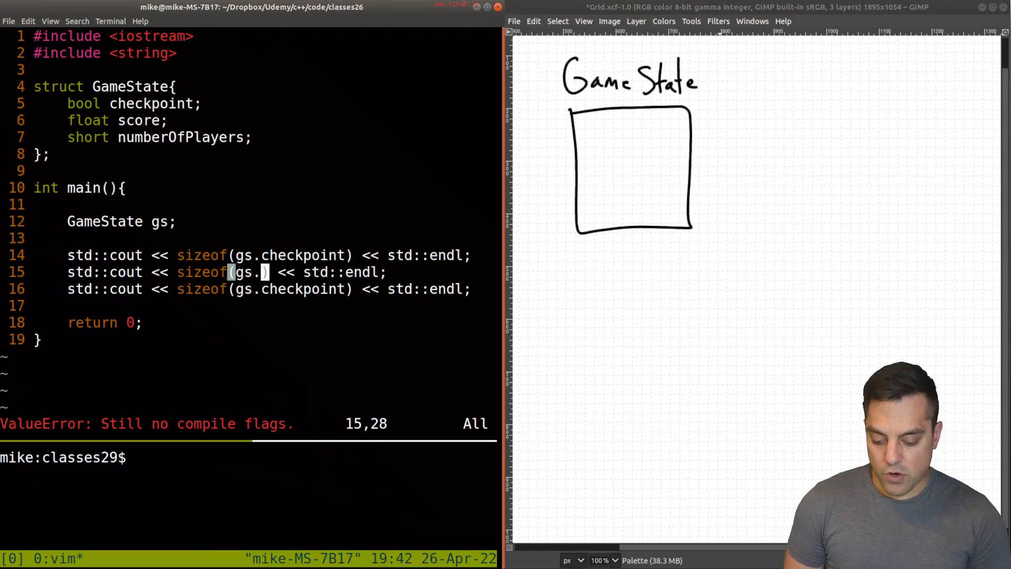
type("score)")
left_click(270, 289)
type("numberOfPlayers")
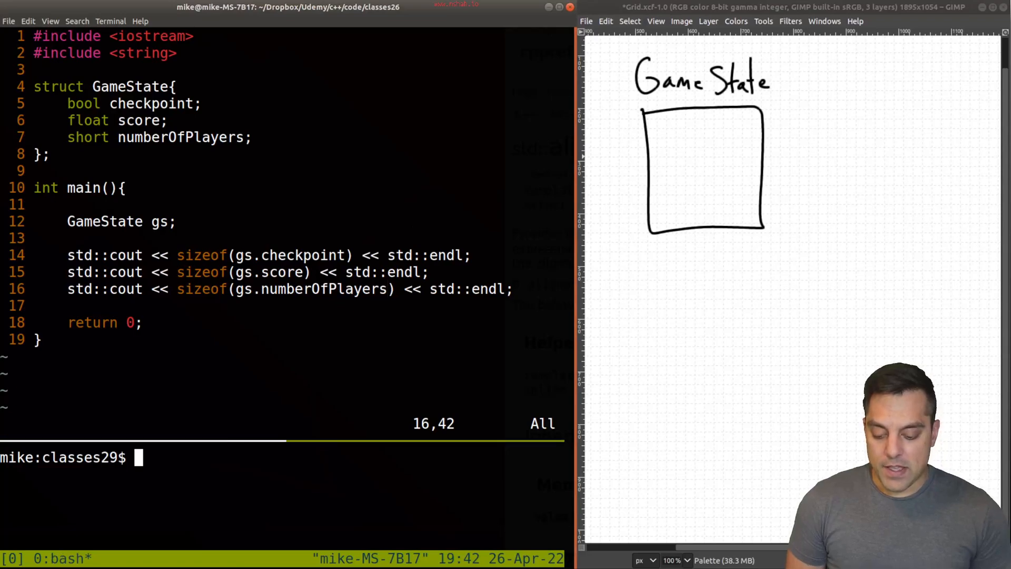
Build with 'g++ -std=c++20 main.cpp -o prog', then run ./prog to show sizes 1, 4, 2
type("g++ -std=c++20 main.cpp -o prog")
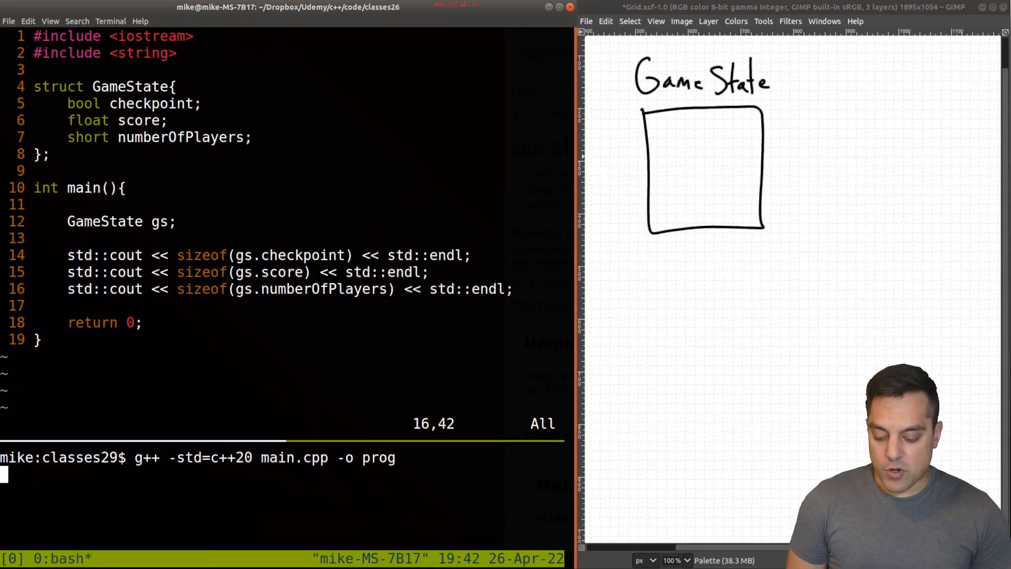
type("./prog")
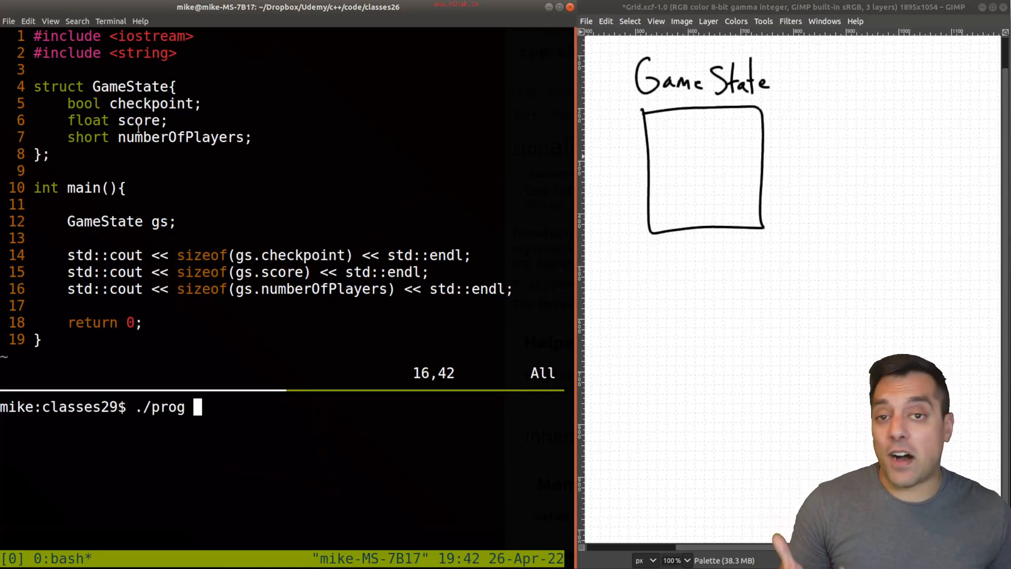
double_click(201, 272)
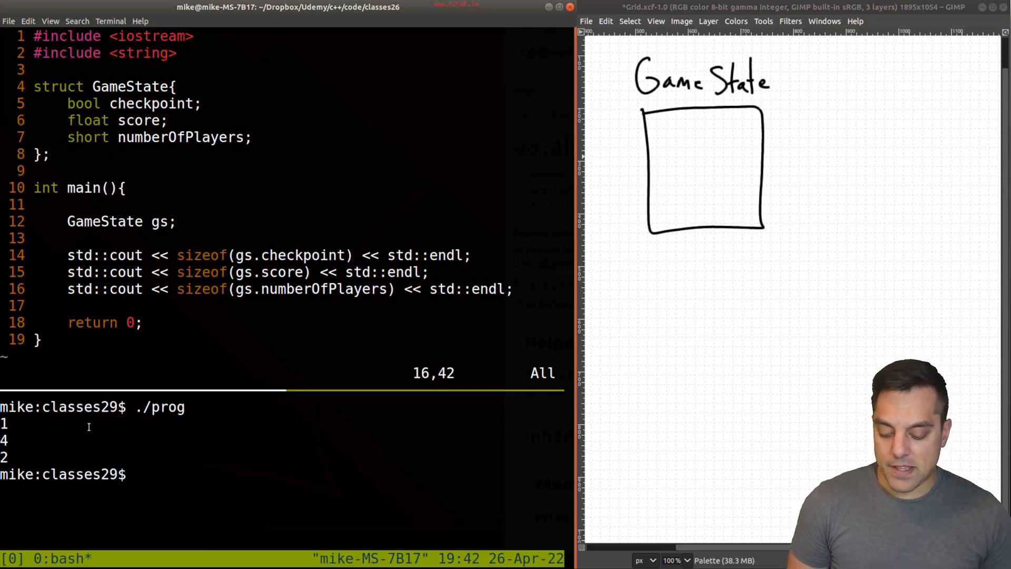
double_click(297, 255)
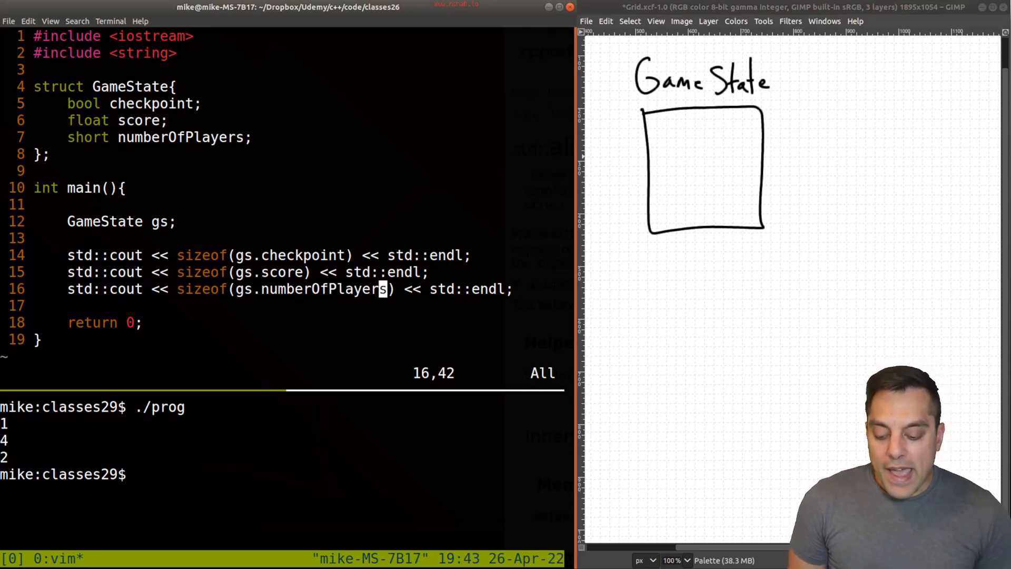
Add a line 'std::cout << sizeof(gs) << std::endl;' after the member prints
key("o")
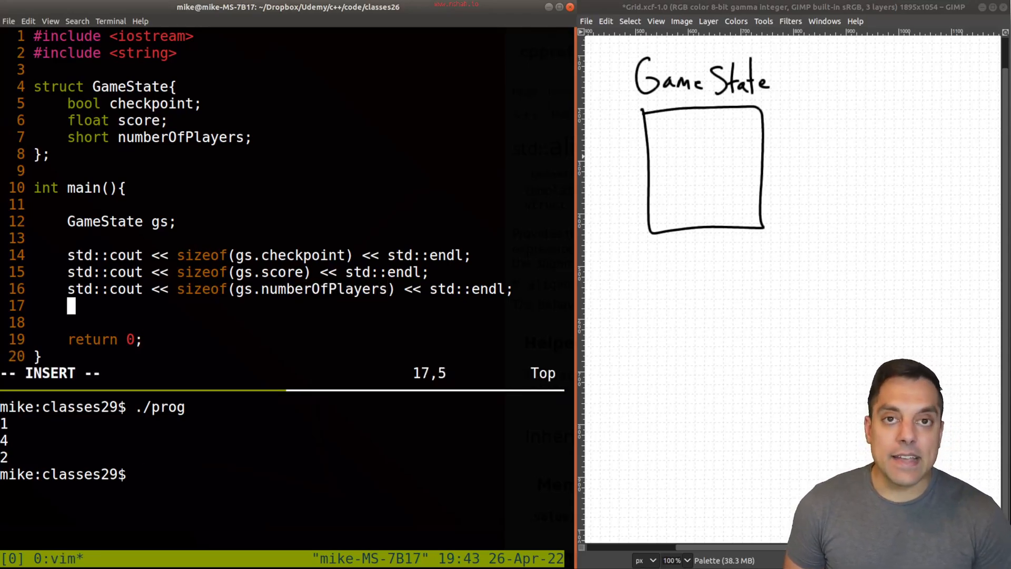
type("std::cout << sizeof")
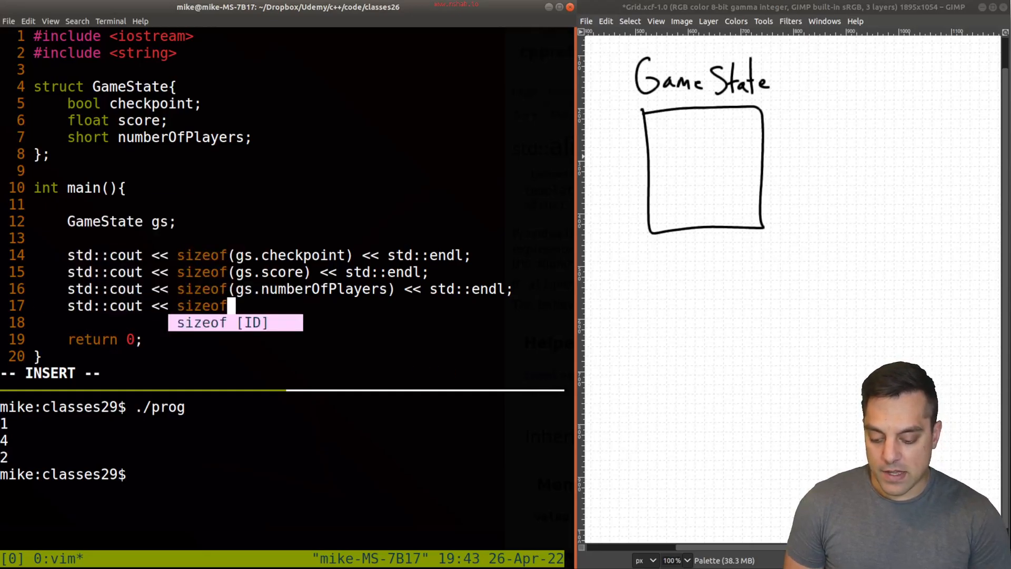
type("(gs) << std::")
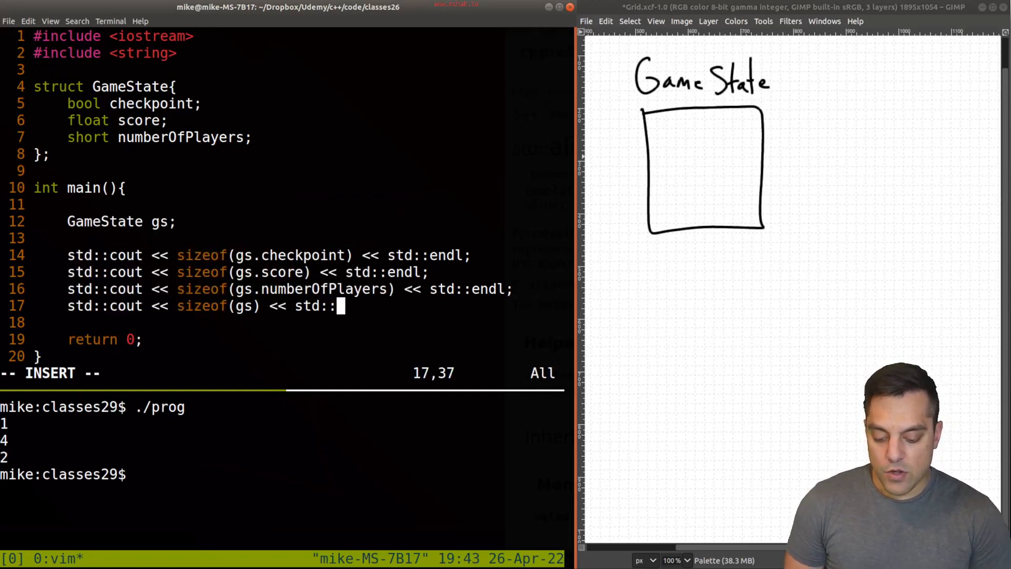
type("endl;")
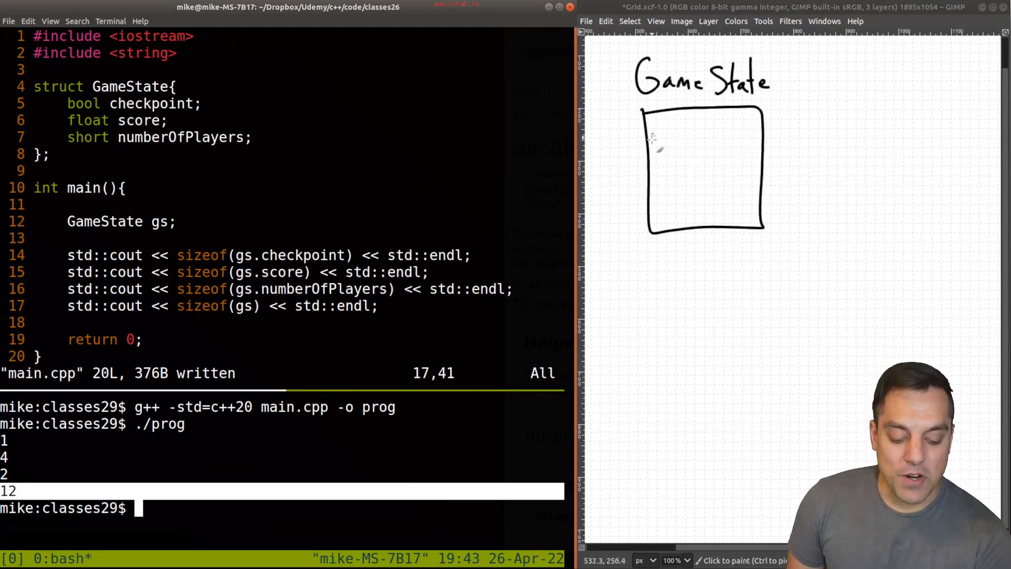
Divide the box into checkpoint 1, score 4, numberOfPlayers 2 byte rows, totalling 7
left_click_drag(652, 139, 768, 132)
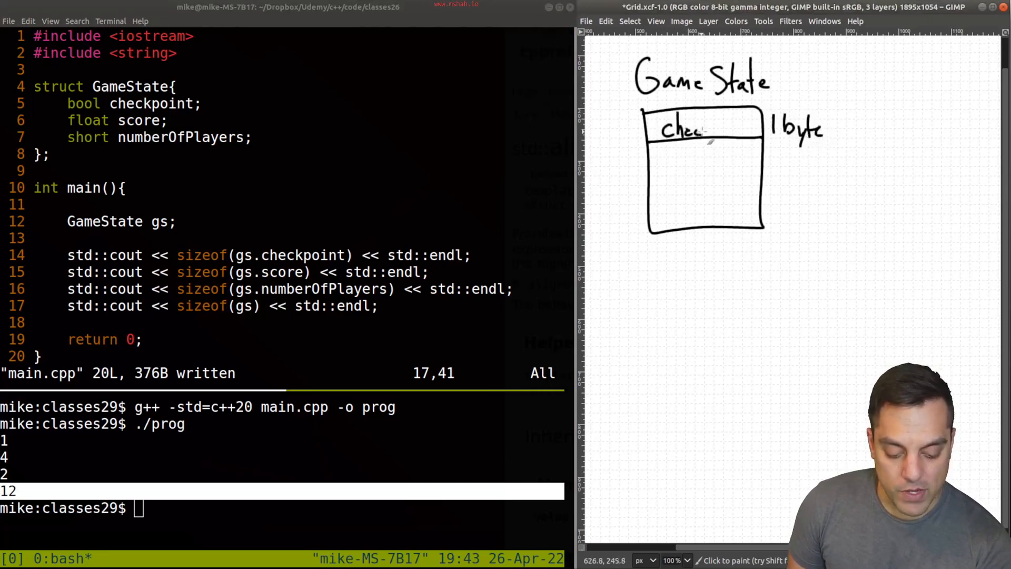
left_click_drag(707, 132, 748, 132)
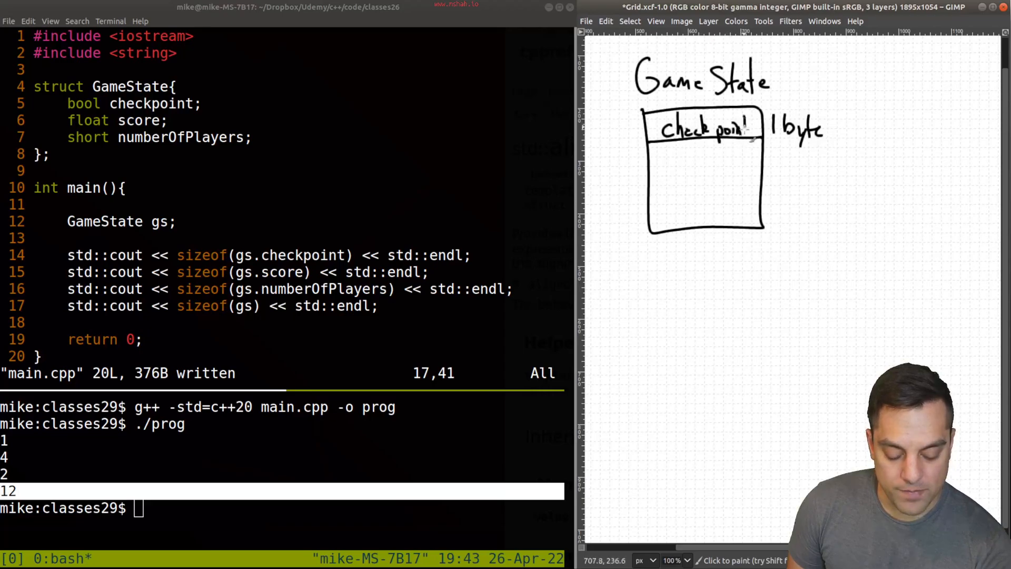
left_click_drag(651, 192, 764, 190)
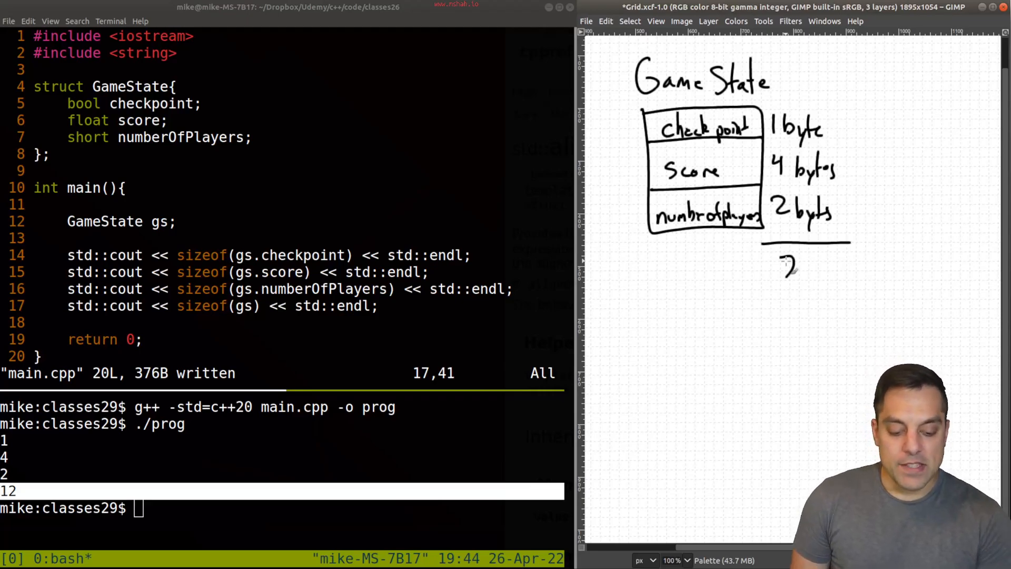
left_click_drag(638, 104, 638, 284)
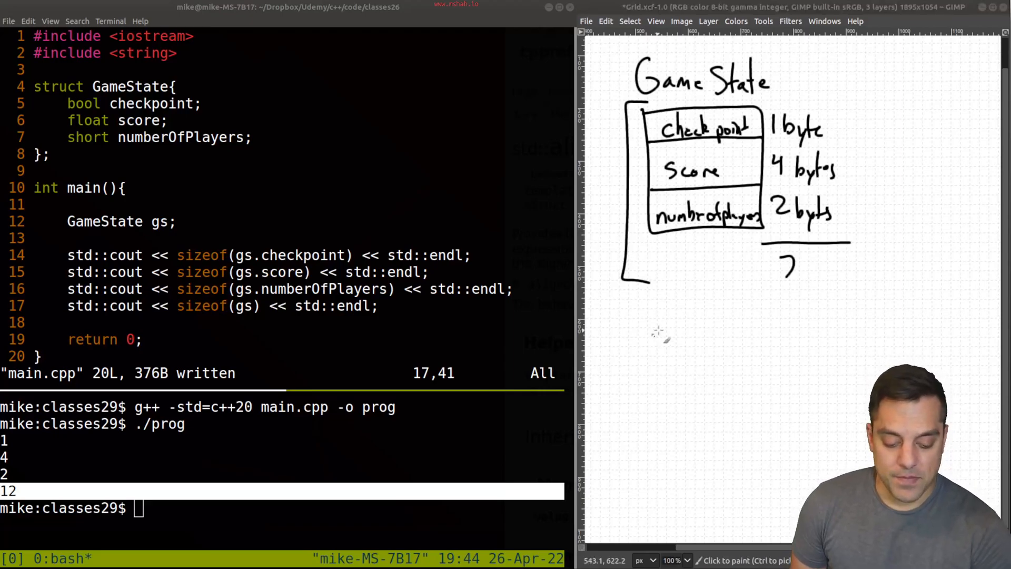
Sketch a red-annotated box: bool+3 padding, float 4, short+2 padding, bracketed as 12
left_click_drag(645, 303, 781, 455)
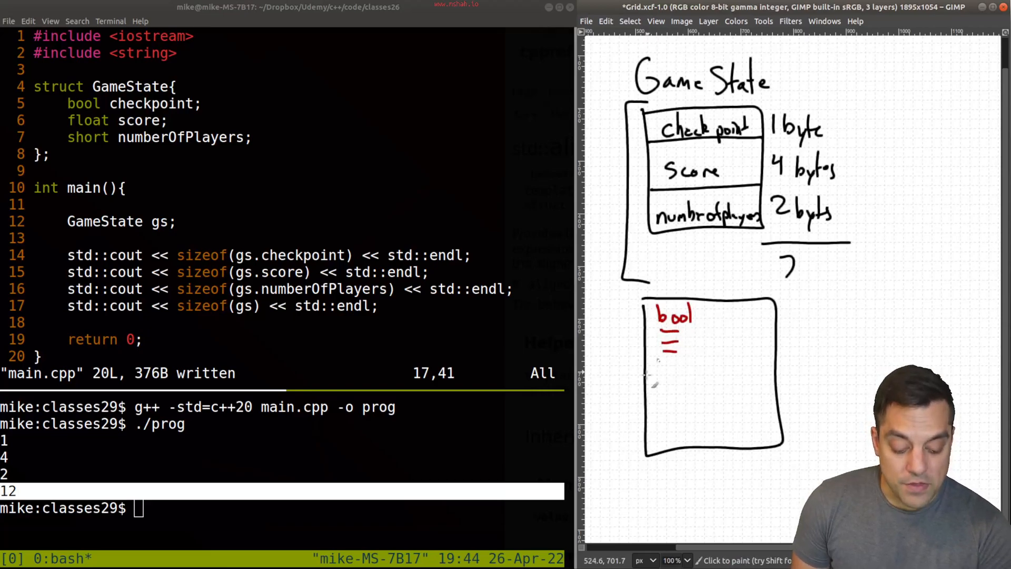
left_click_drag(645, 365, 778, 365)
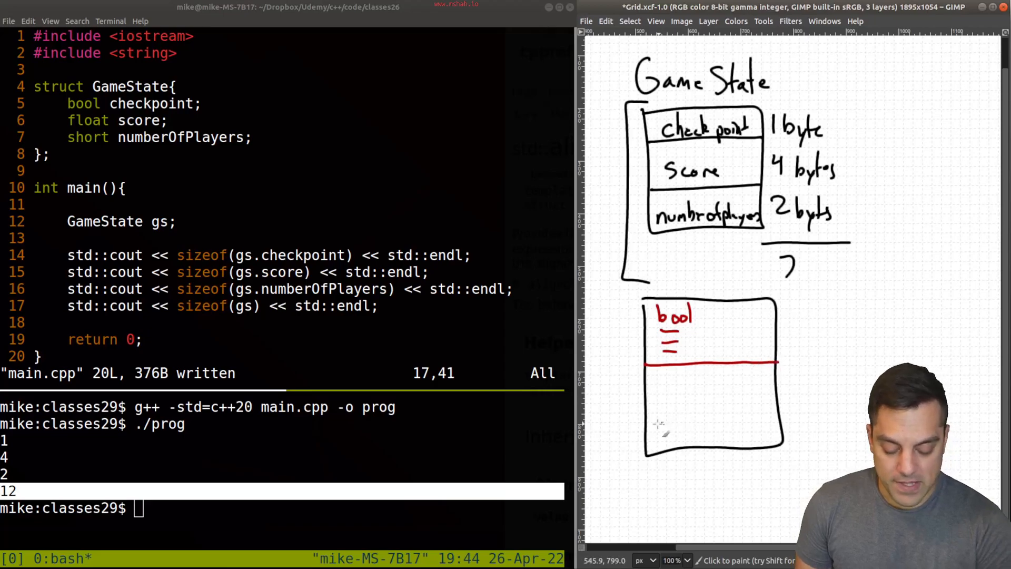
left_click_drag(652, 394, 764, 399)
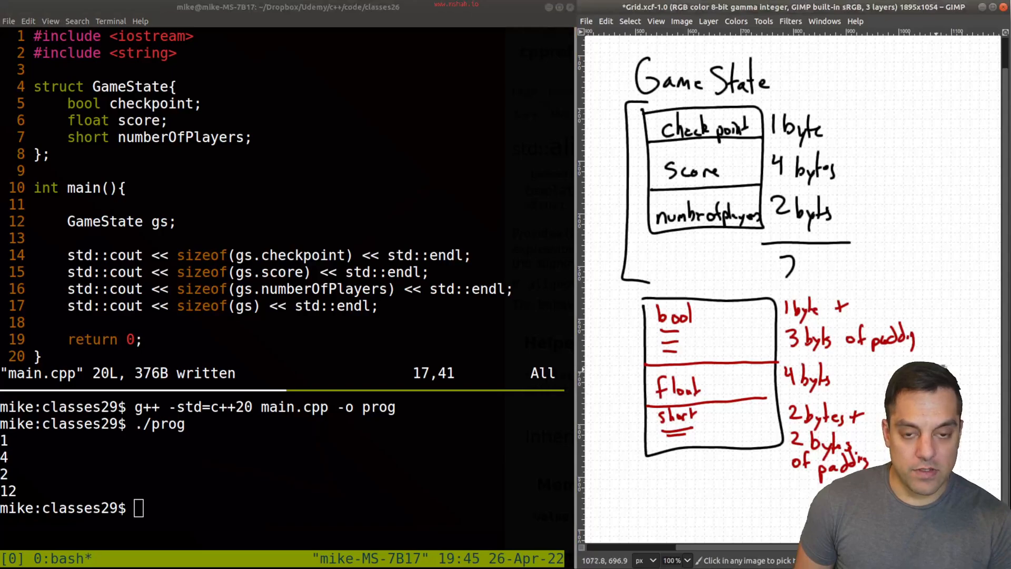
left_click_drag(635, 307, 635, 481)
type("//    ")
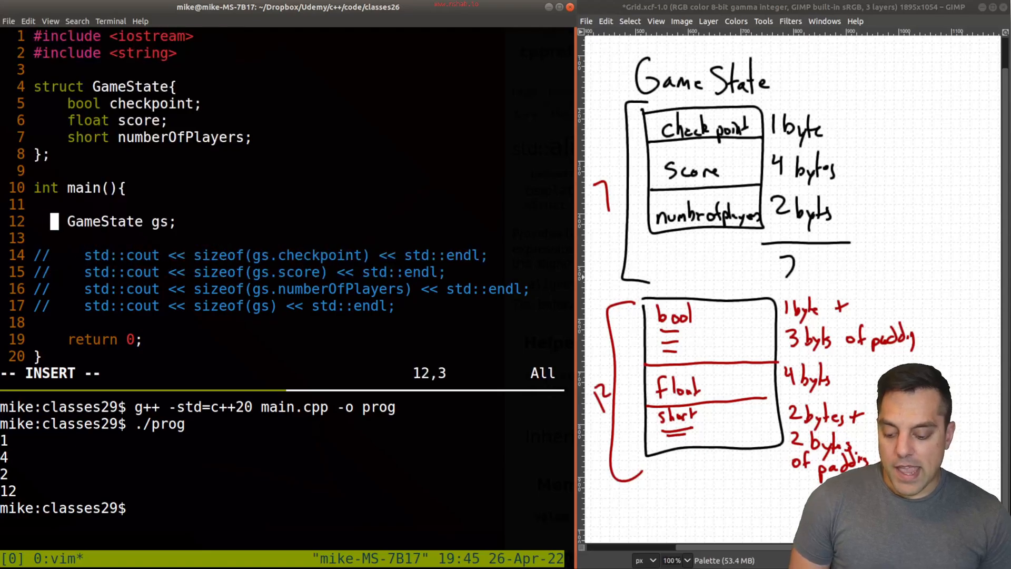
Wrap the declaration in a 1000-iteration for loop creating 'GameState* gs = new GameState'
key("Return")
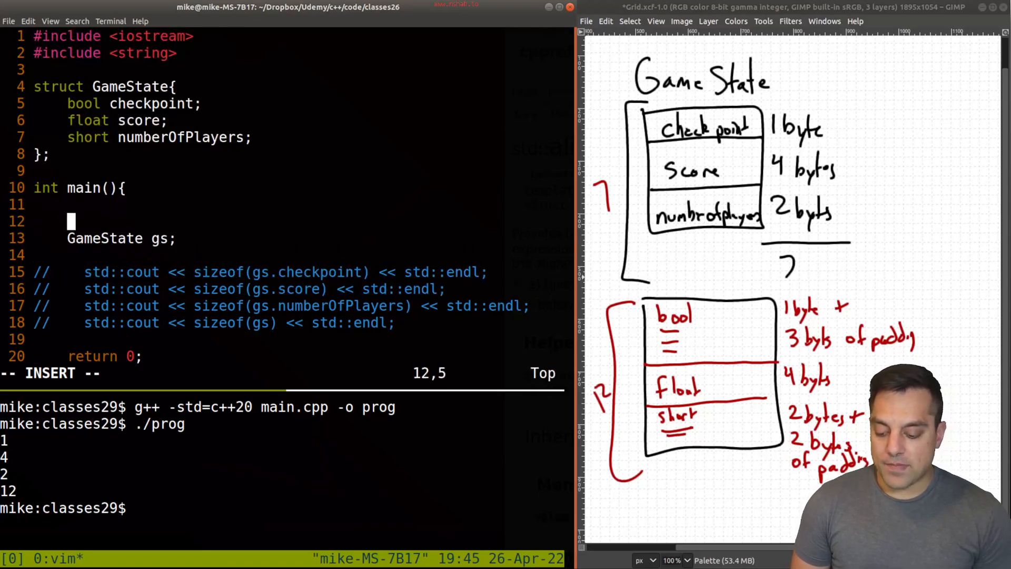
type("for(int i=0")
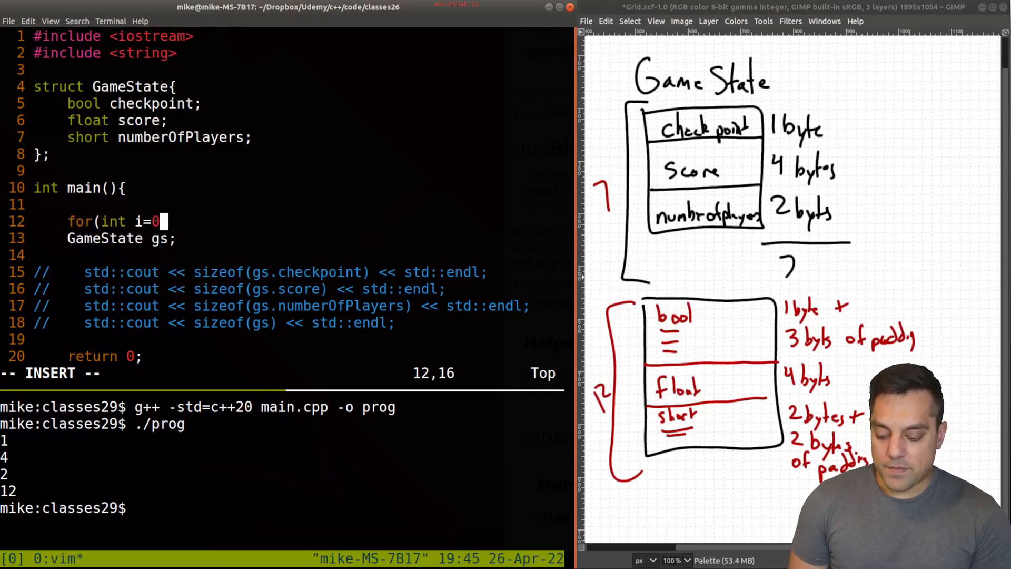
type(";i < 1000; i++){")
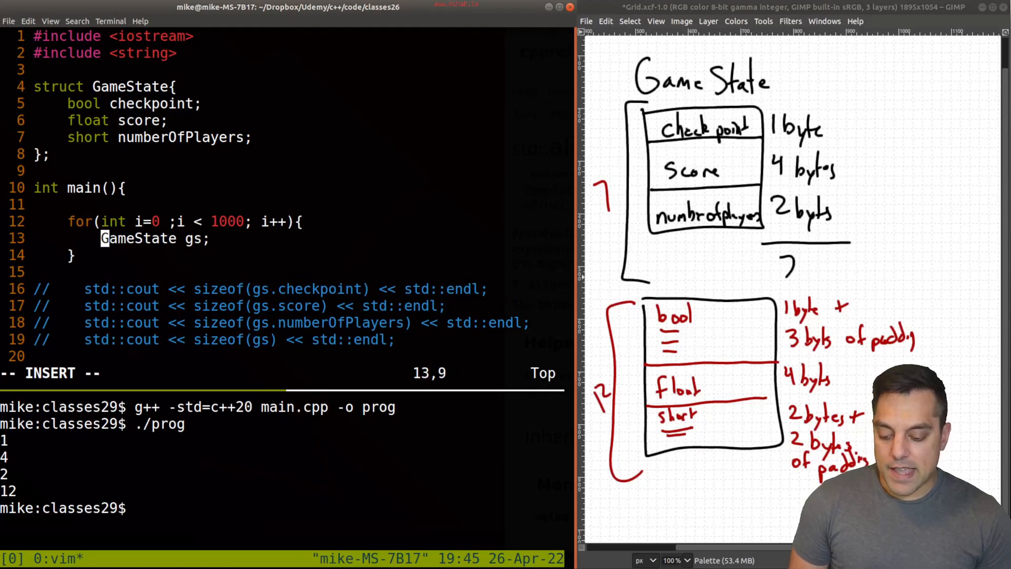
type("*")
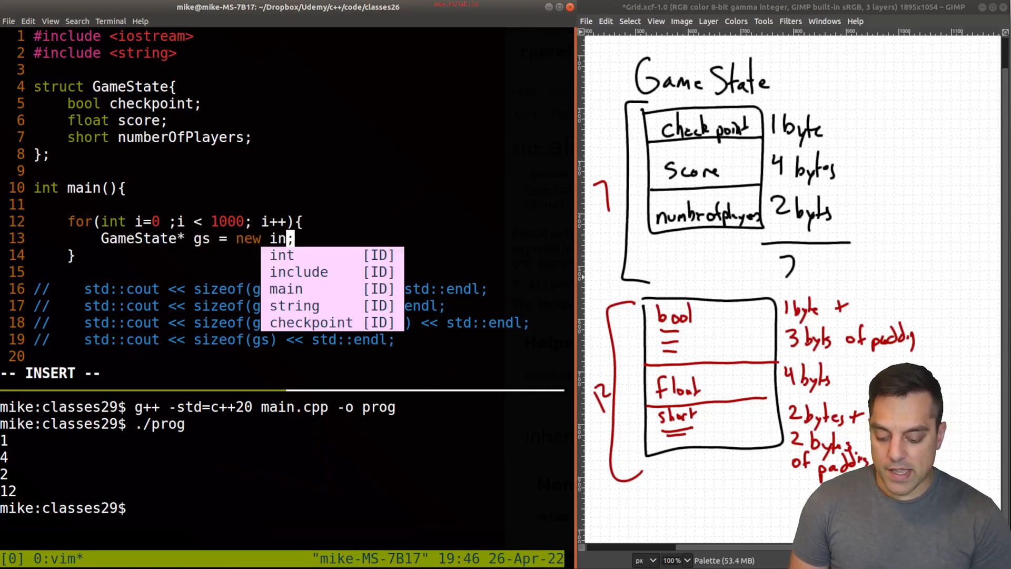
type("GameState")
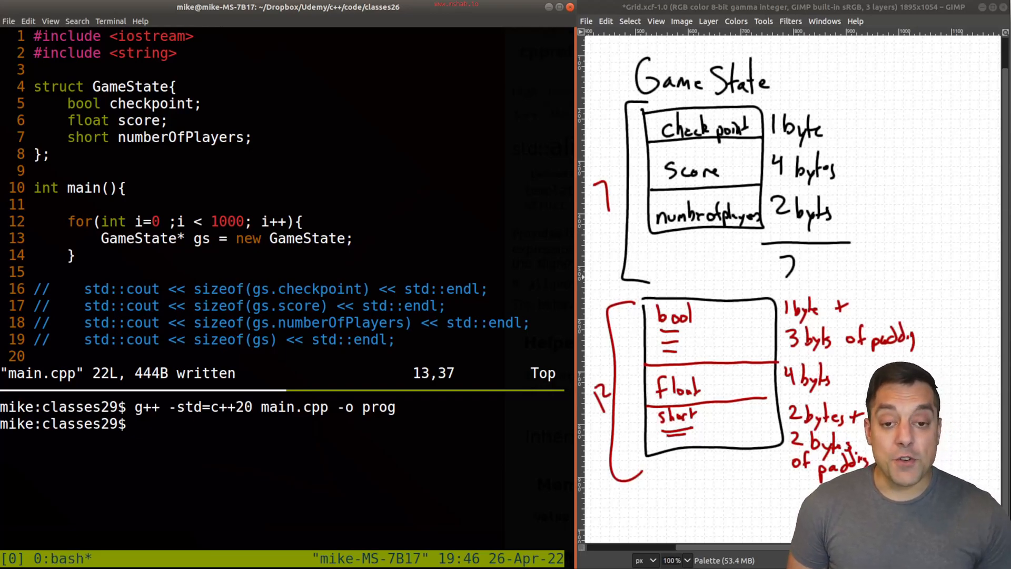
mouse_move(497, 20)
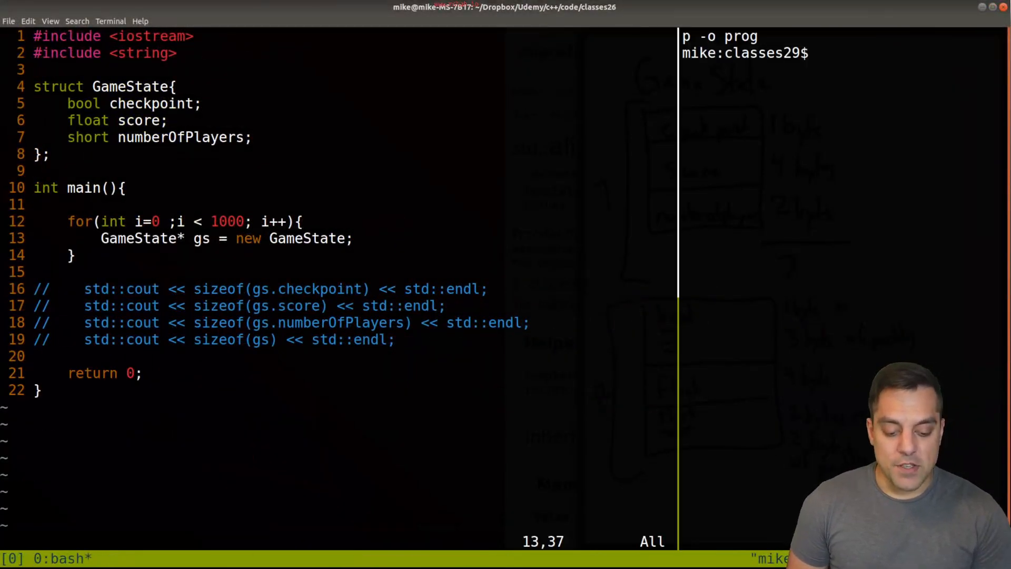
Run 'valgrind ./prog', which reports 12,000 bytes lost in 1,000 blocks
key("Return")
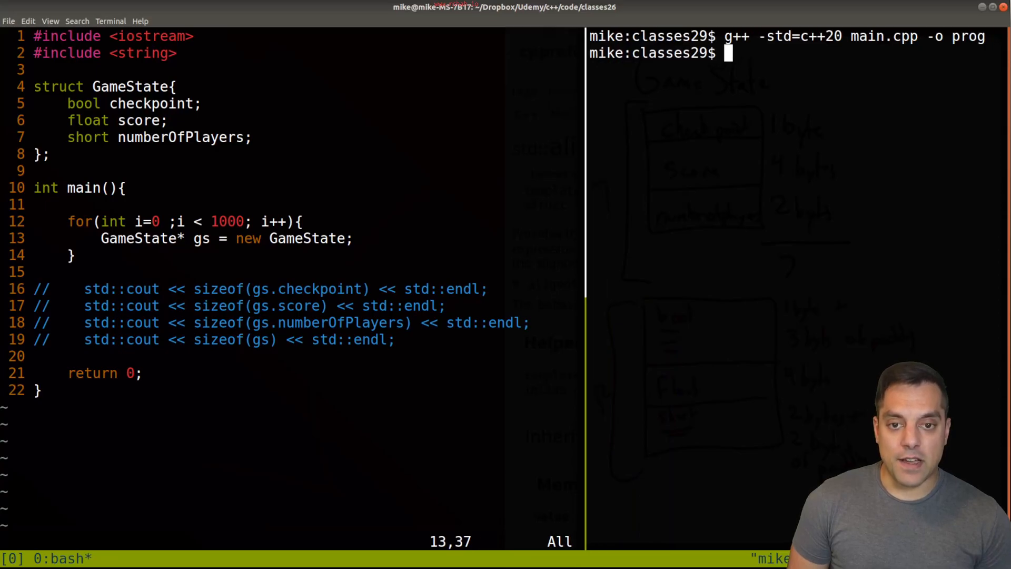
type("valgrind")
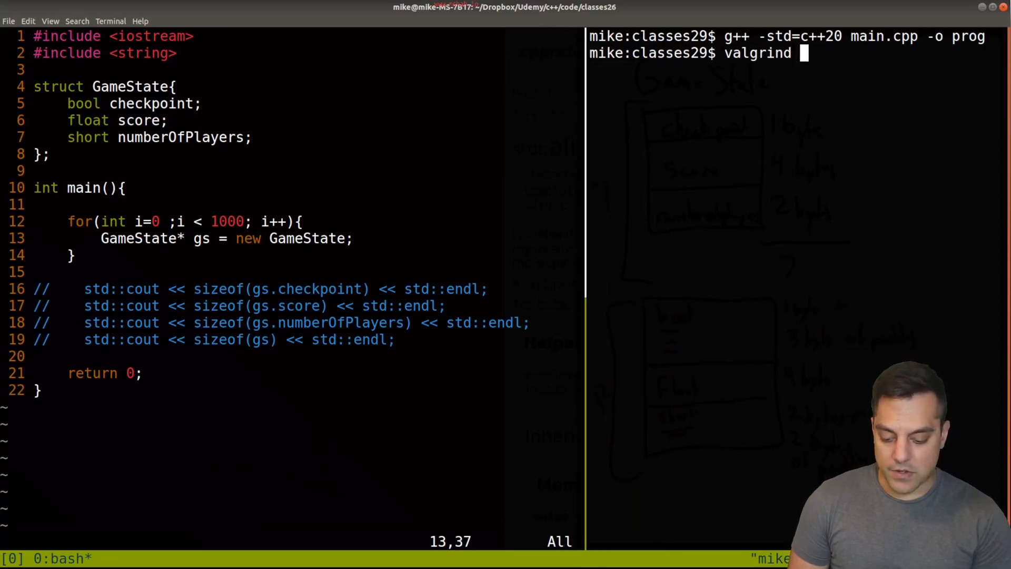
type("./prog")
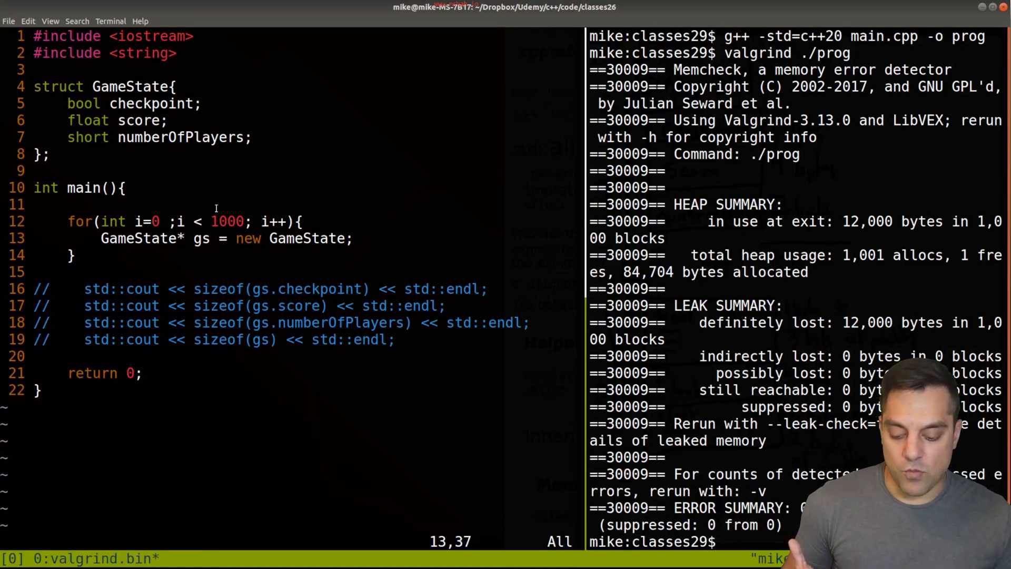
double_click(227, 221)
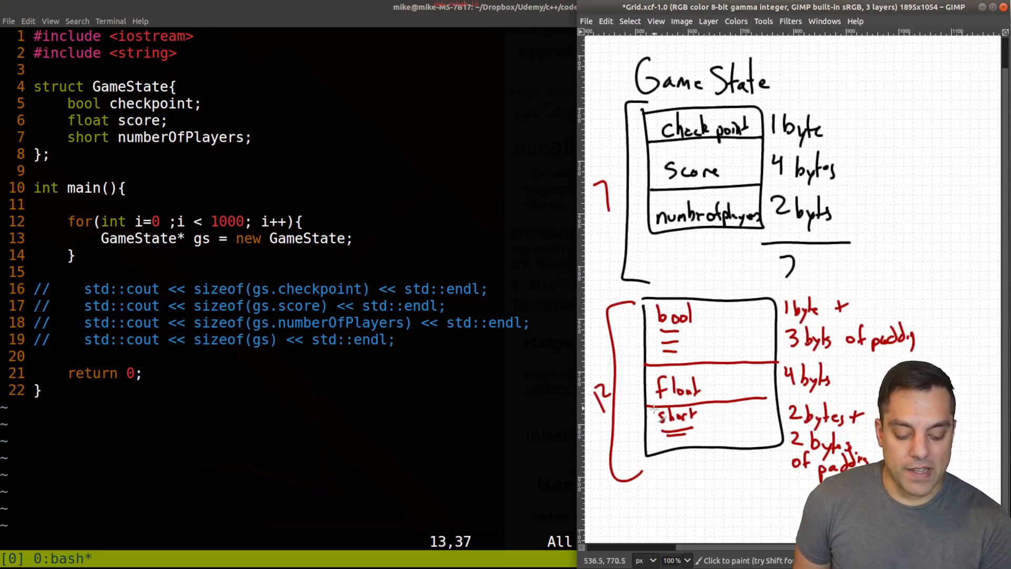
Drag a vertical stroke on the GIMP padding sketch before leaving it
left_click_drag(638, 338, 638, 419)
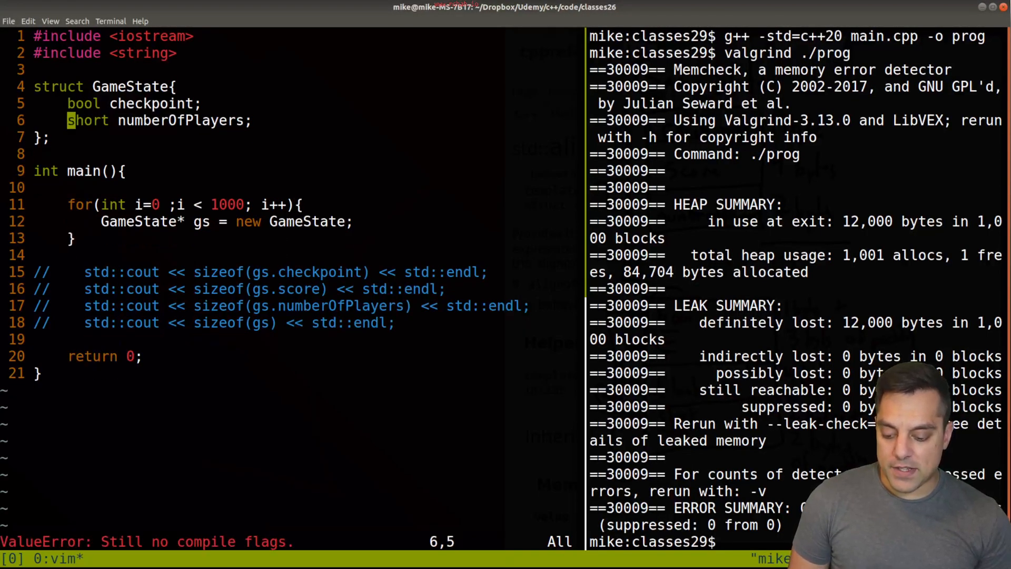
Reorder GameState to float, short, bool, print member sizes for gs, and compile with g++ -std=c++20
type("float score;")
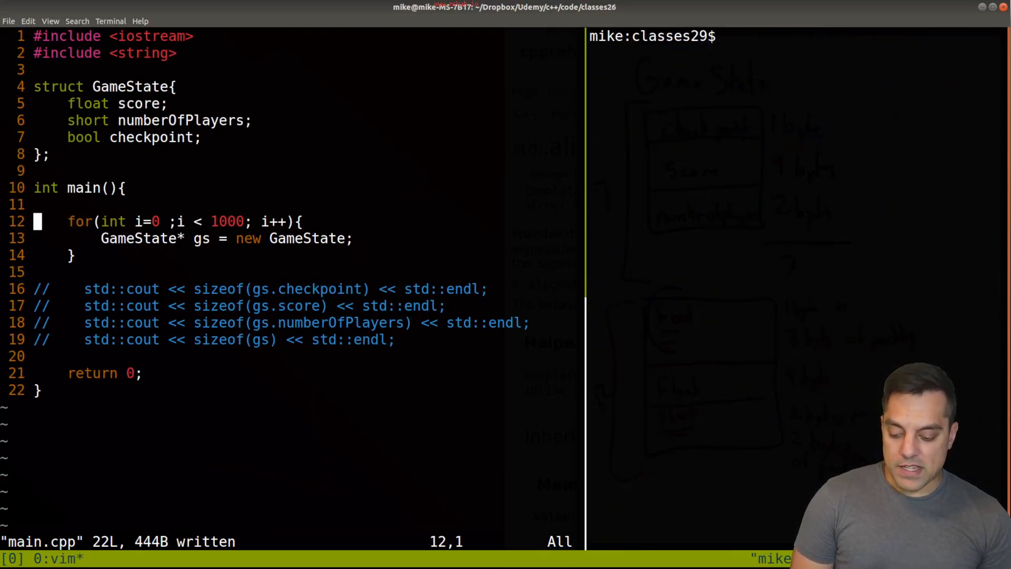
type("//")
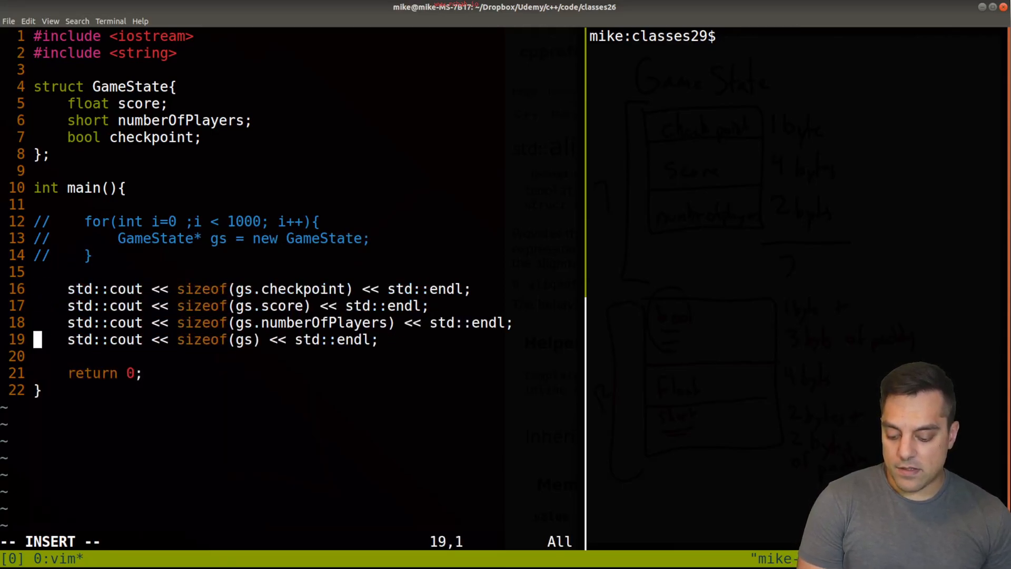
key("Escape")
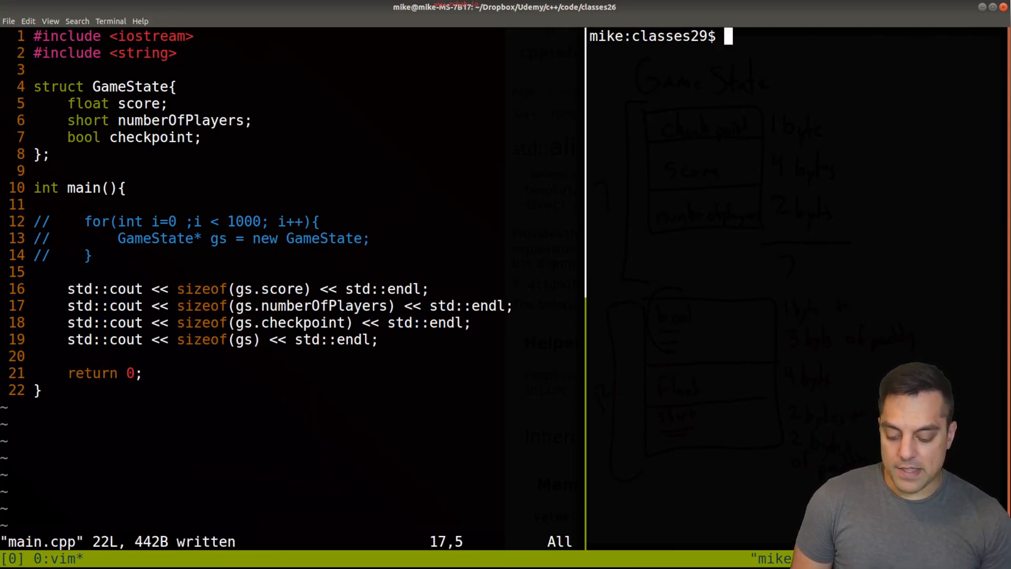
type("g++ -std=c++20 main.cpp -o prog")
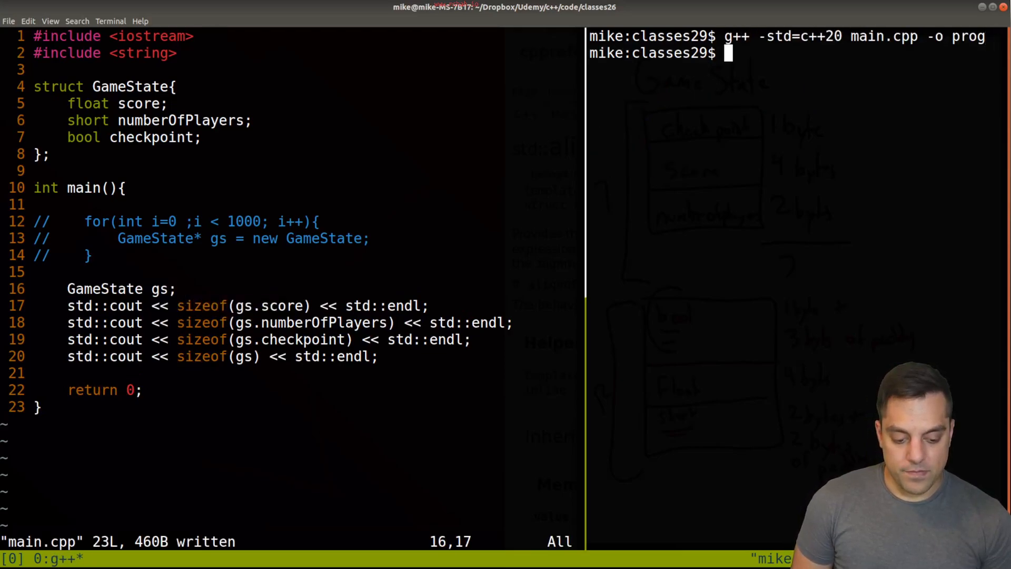
Run the program showing sizes 4, 2, 1, 8, then block-comment the size printouts with /* */
type("valgrind ./prog")
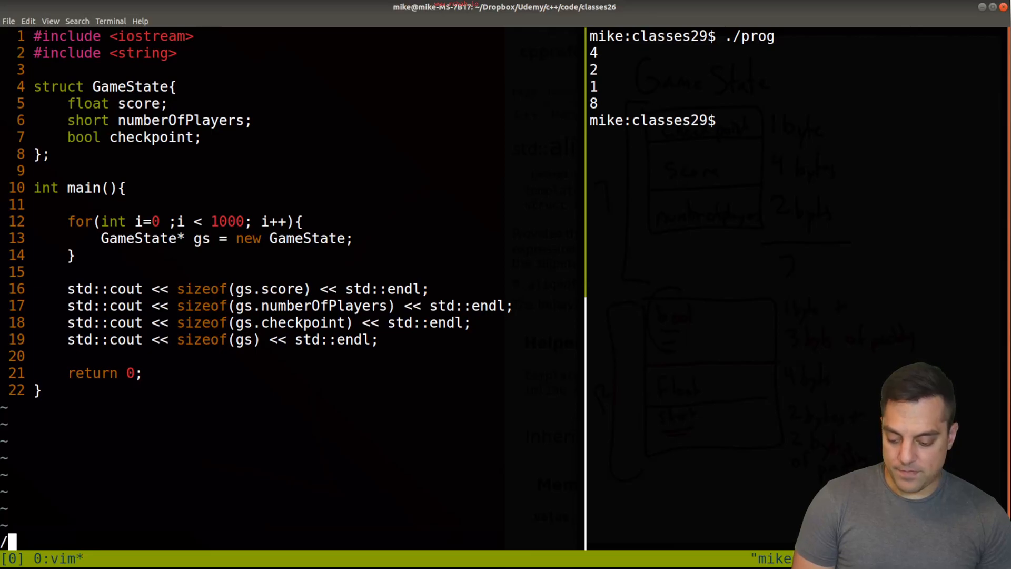
type("/*")
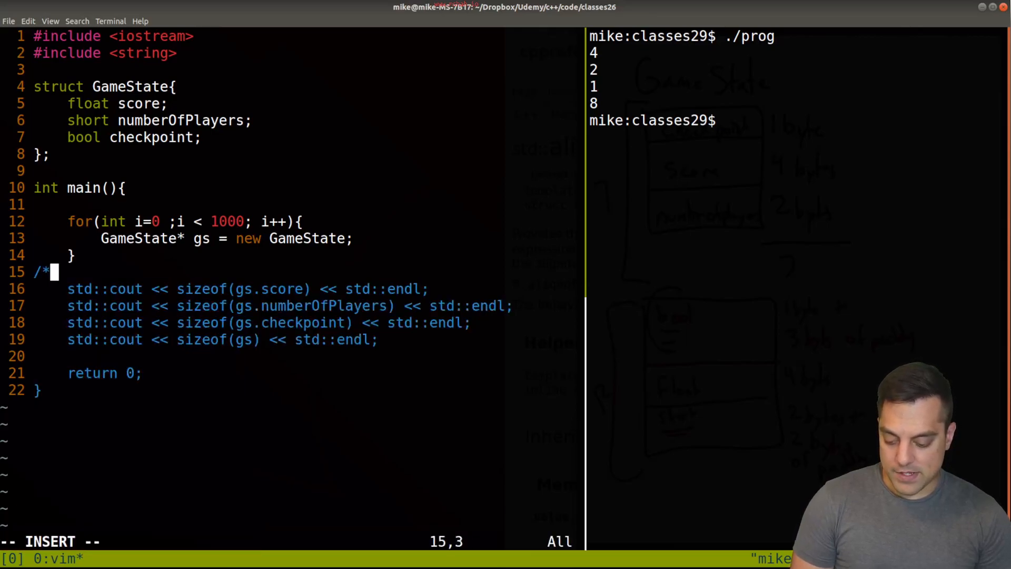
type("*/")
left_click(798, 121)
type("./prog")
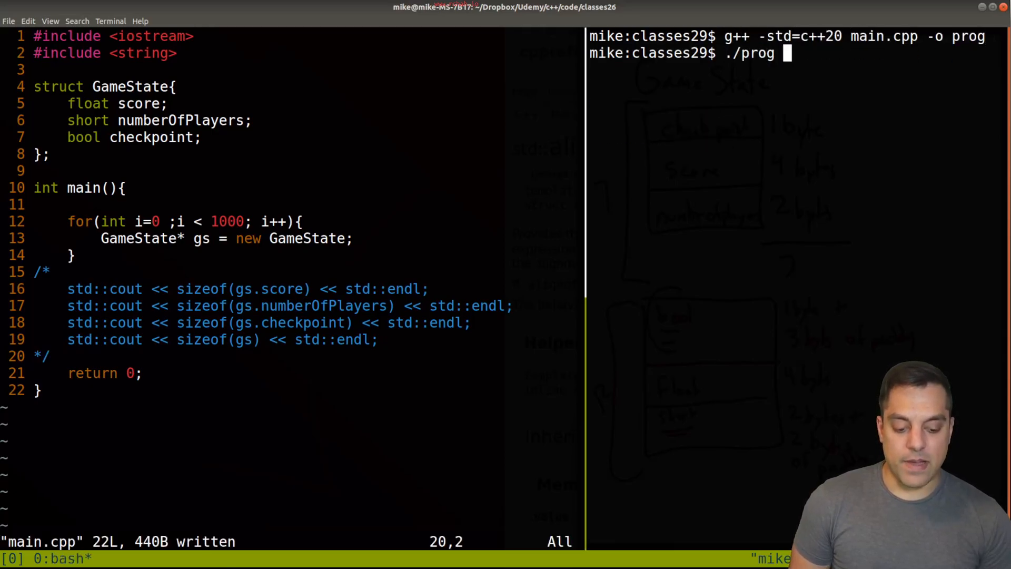
Run valgrind ./prog and read the heap summary: 8,000 bytes lost in 1,000 blocks
type("valgrind ./prog")
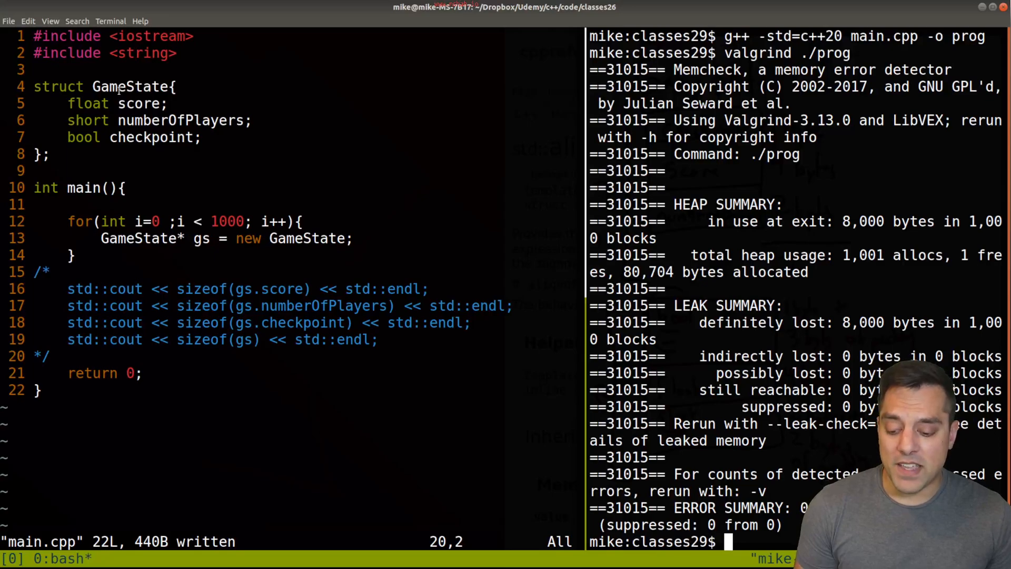
double_click(130, 86)
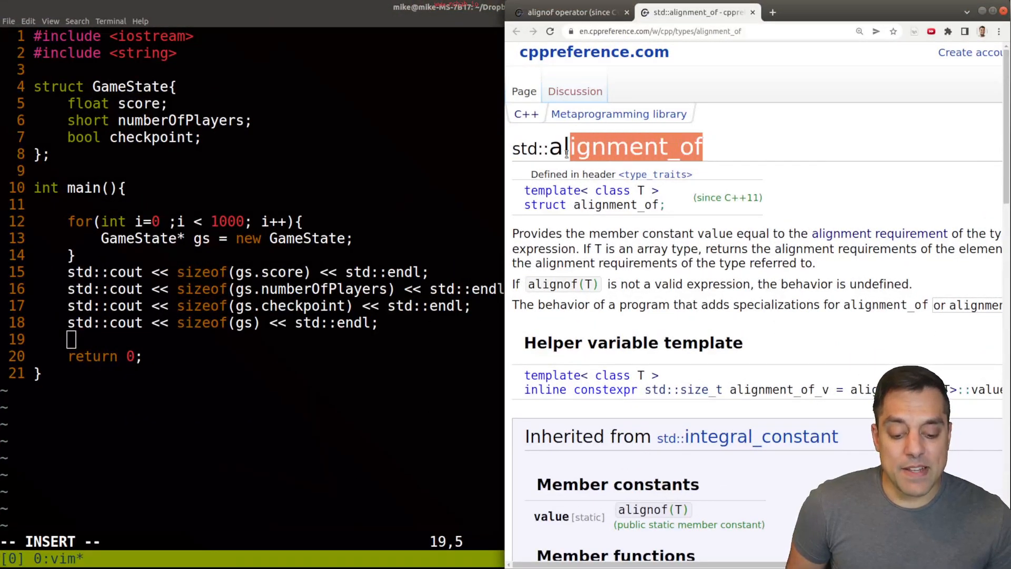
Leave the std::alignment_of page on cppreference.com and return to the Vim window
left_click(568, 12)
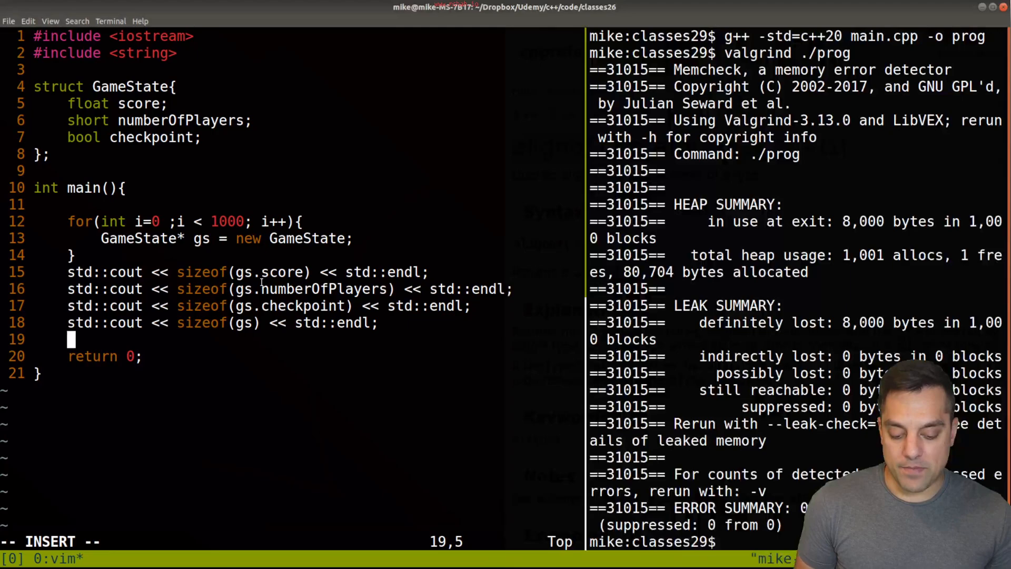
Block-comment the allocation loop and add GameState gs; plus a std::cout << alignof(gs) line
key("Return")
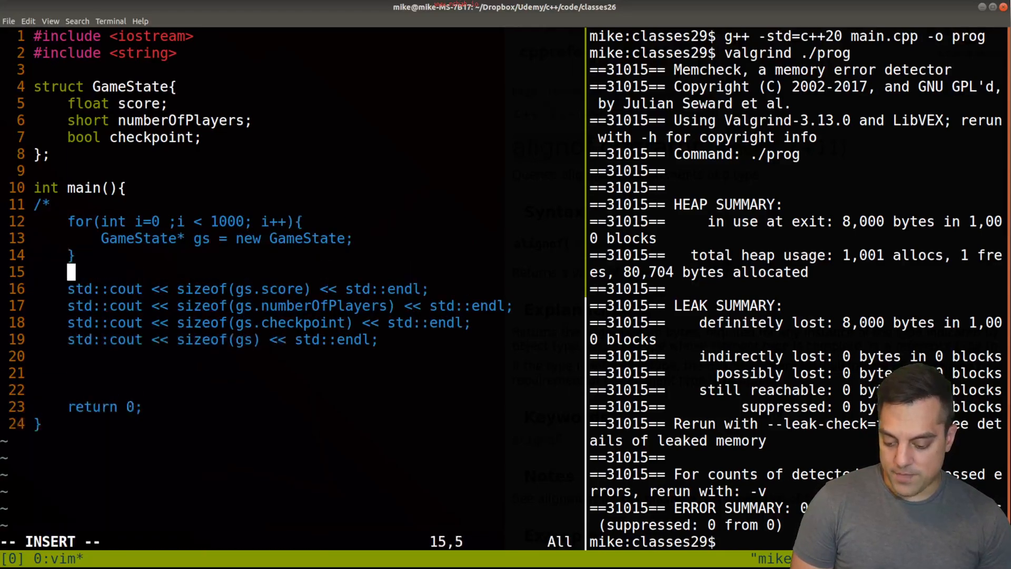
type("*/")
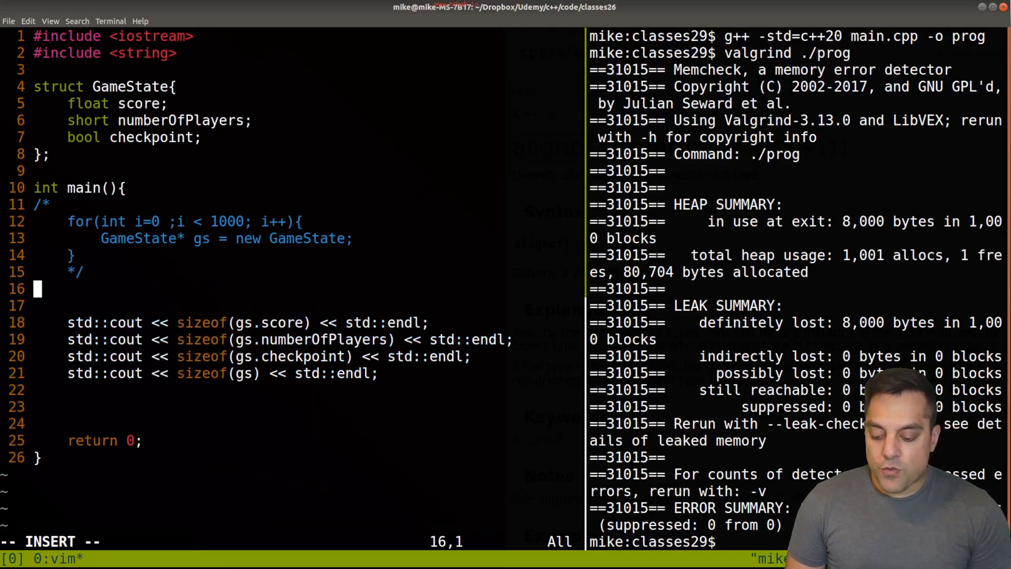
type("std::cout <<")
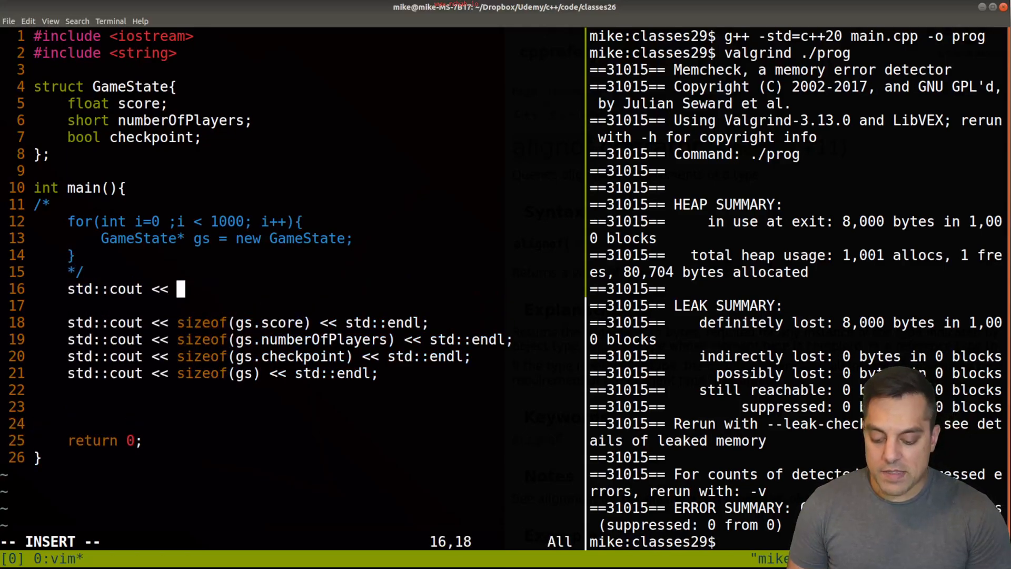
type("alignof(gs")
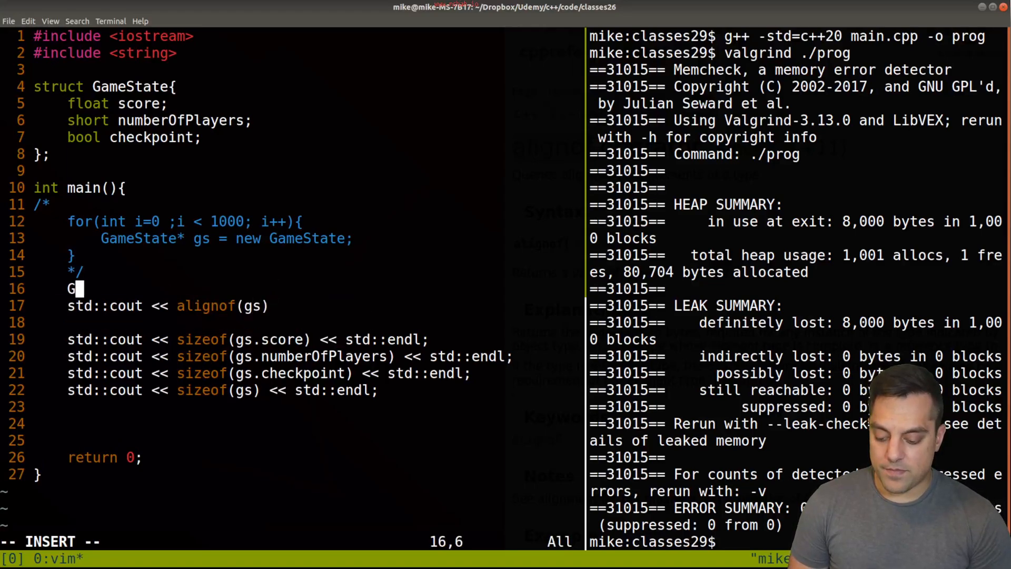
type("ameState gs;")
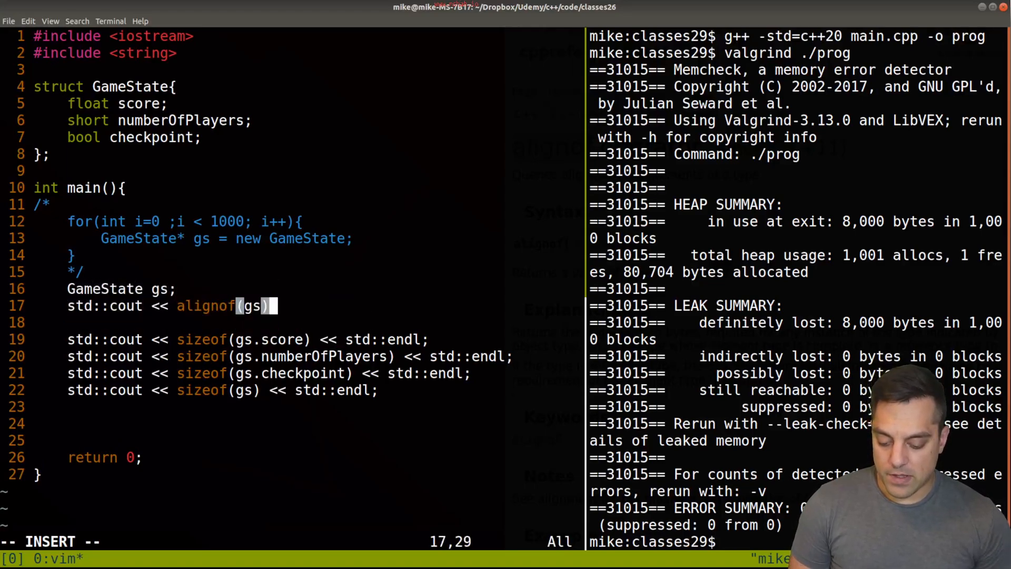
type("<< std::ednl;")
left_click(801, 542)
type("./prog")
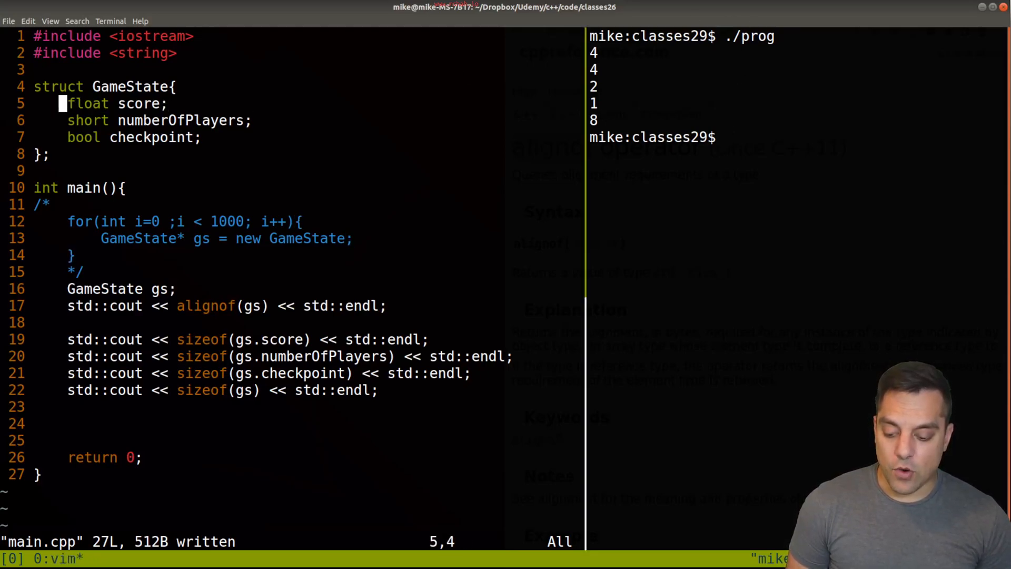
Change score from float to double and append << std::endl to the alignof line
type("double")
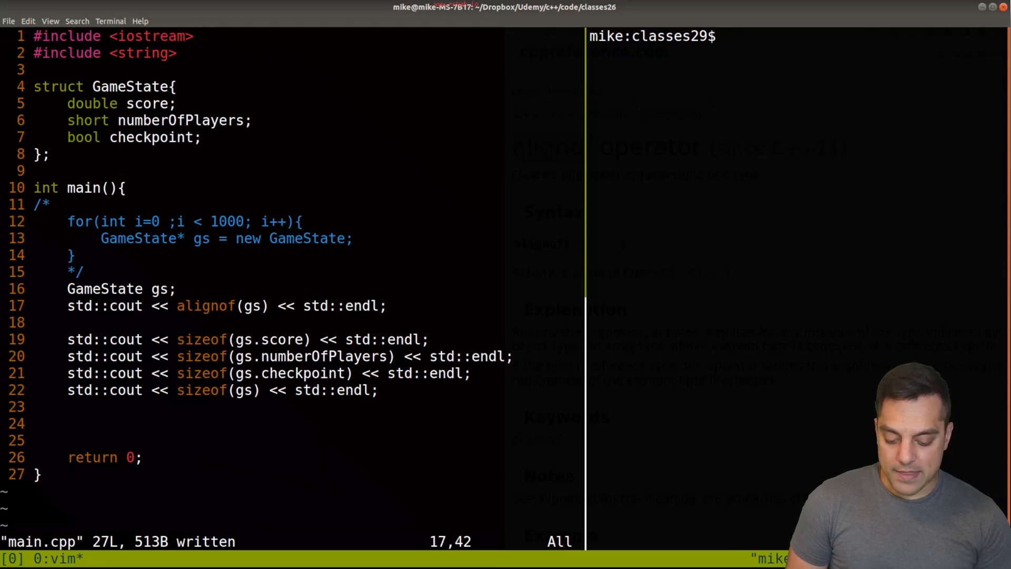
type("<< std::endl")
left_click(798, 36)
type("g++ -std=c++20 main.cpp -o prog")
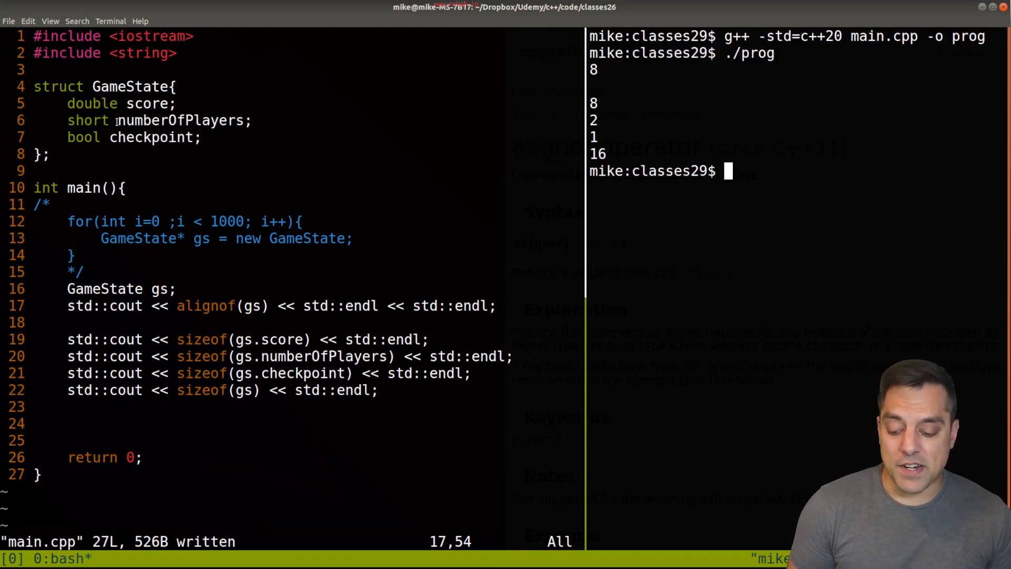
Highlight alignment 8 and the total GameState size of 16 in the program output
double_click(181, 120)
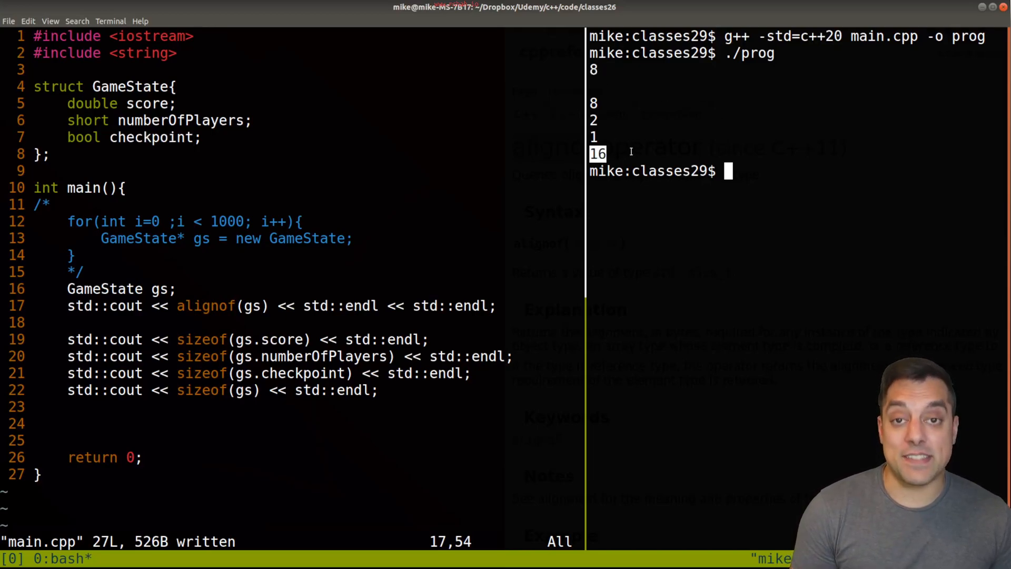
double_click(151, 137)
type("./prog")
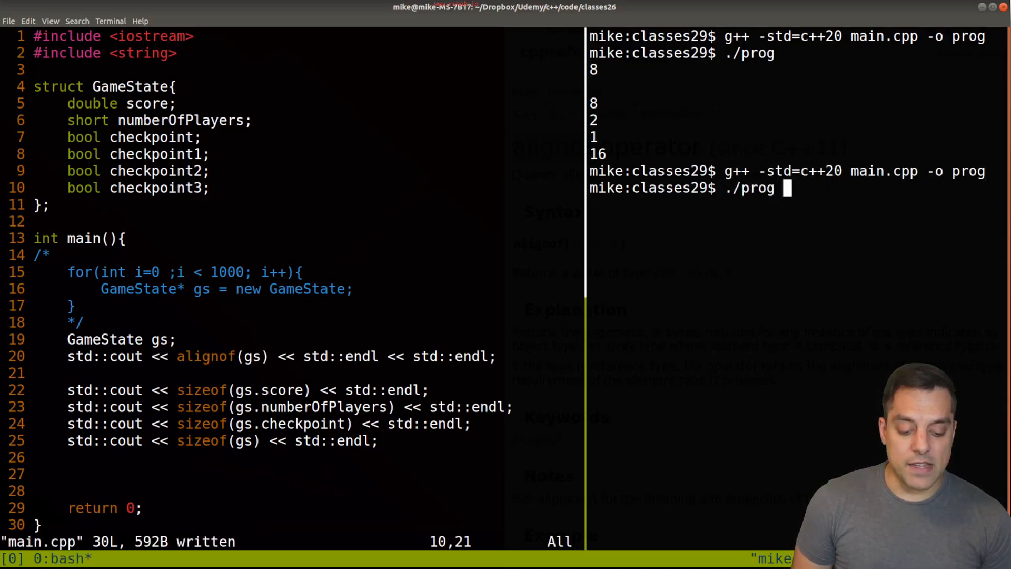
Run the rebuilt program, confirming GameState stays 16 bytes with checkpoint1-3 added
key("Return")
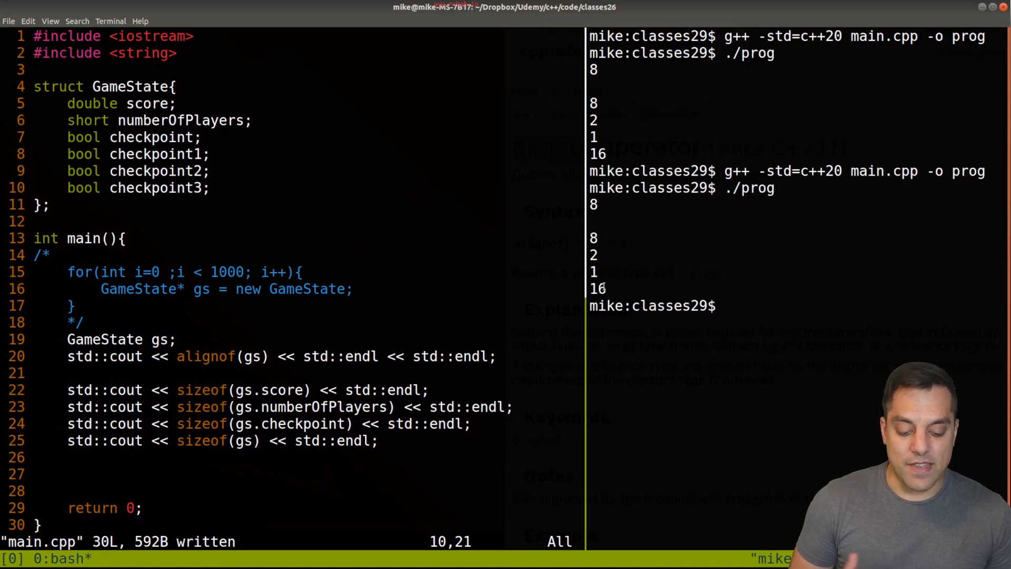